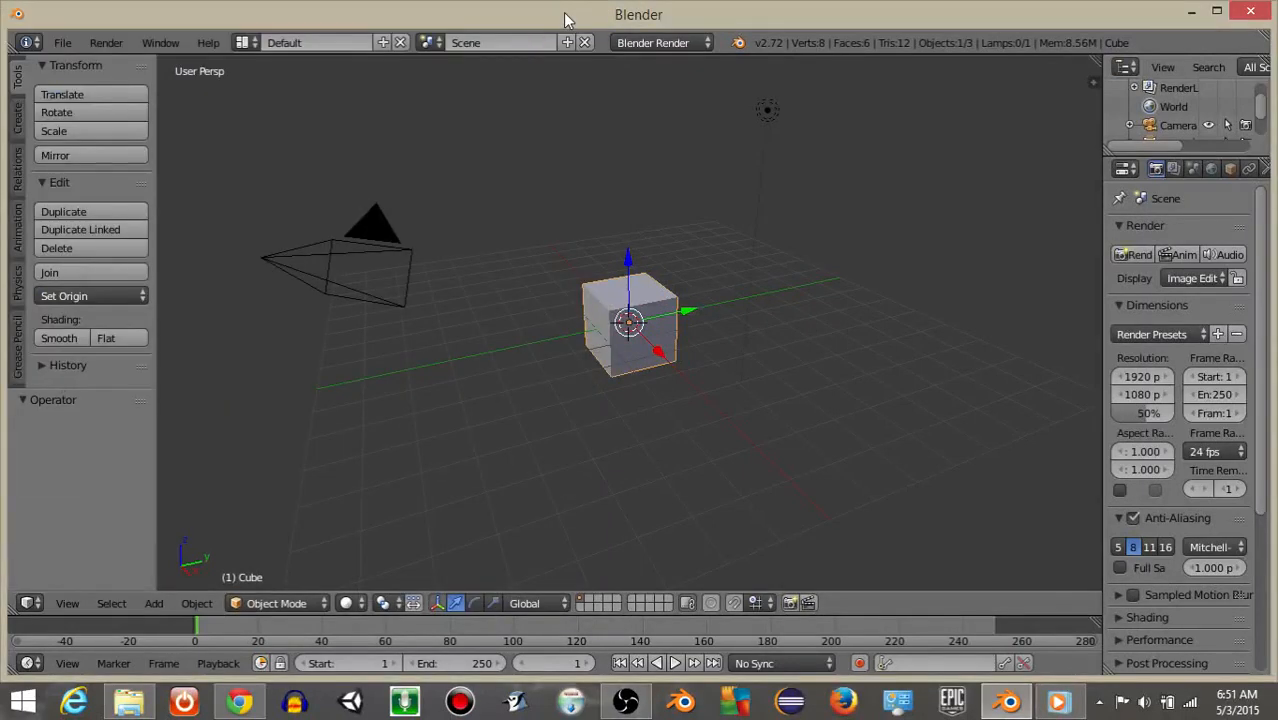
mouse_move(542, 238)
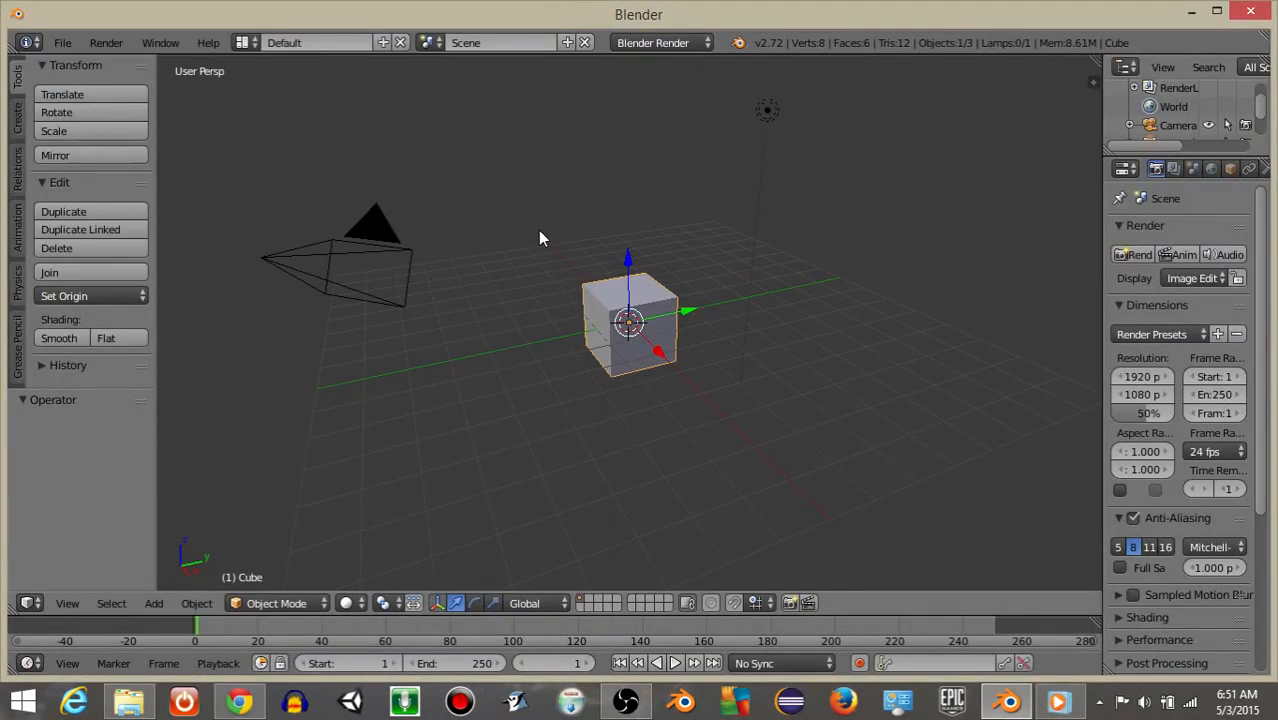
mouse_move(632, 168)
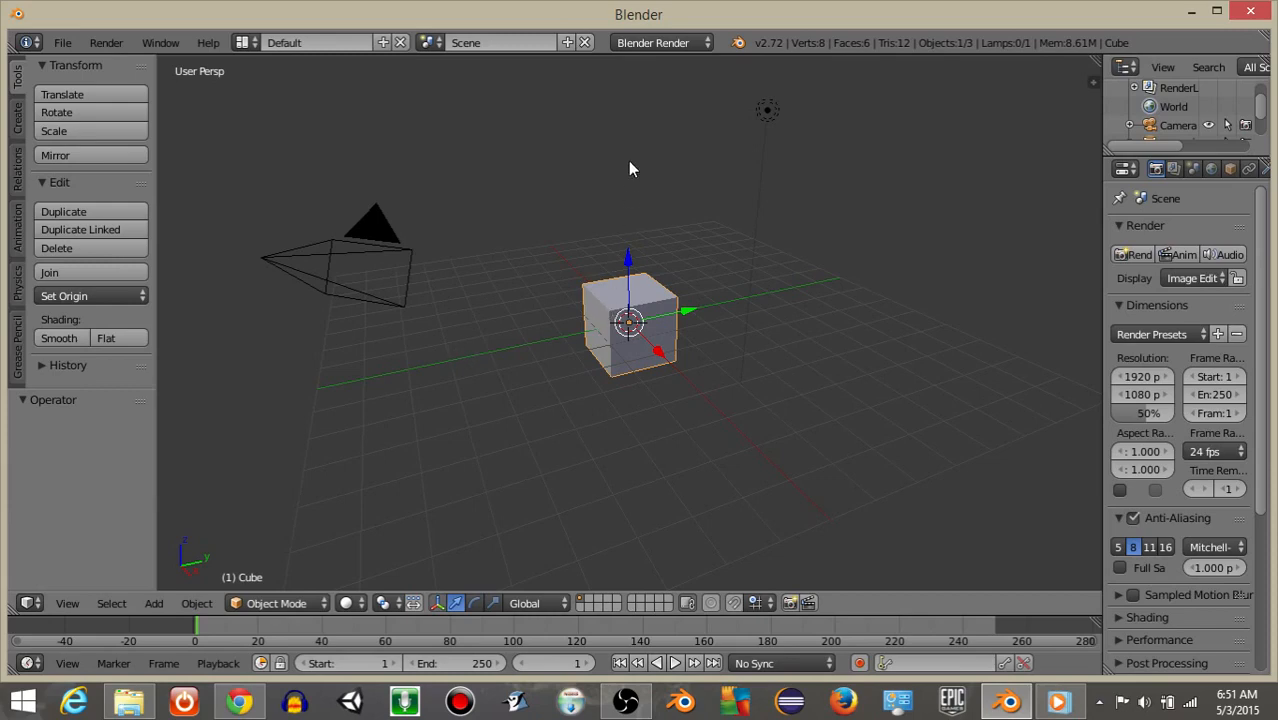
mouse_move(894, 186)
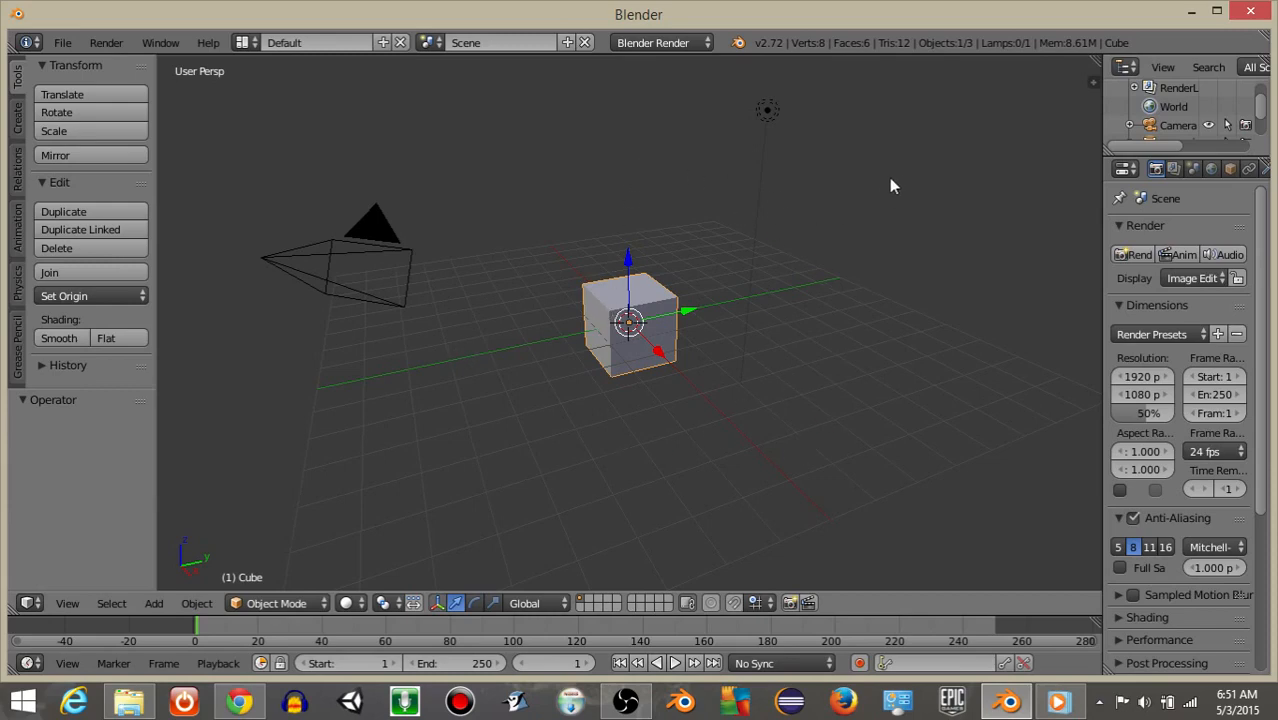
mouse_move(560, 314)
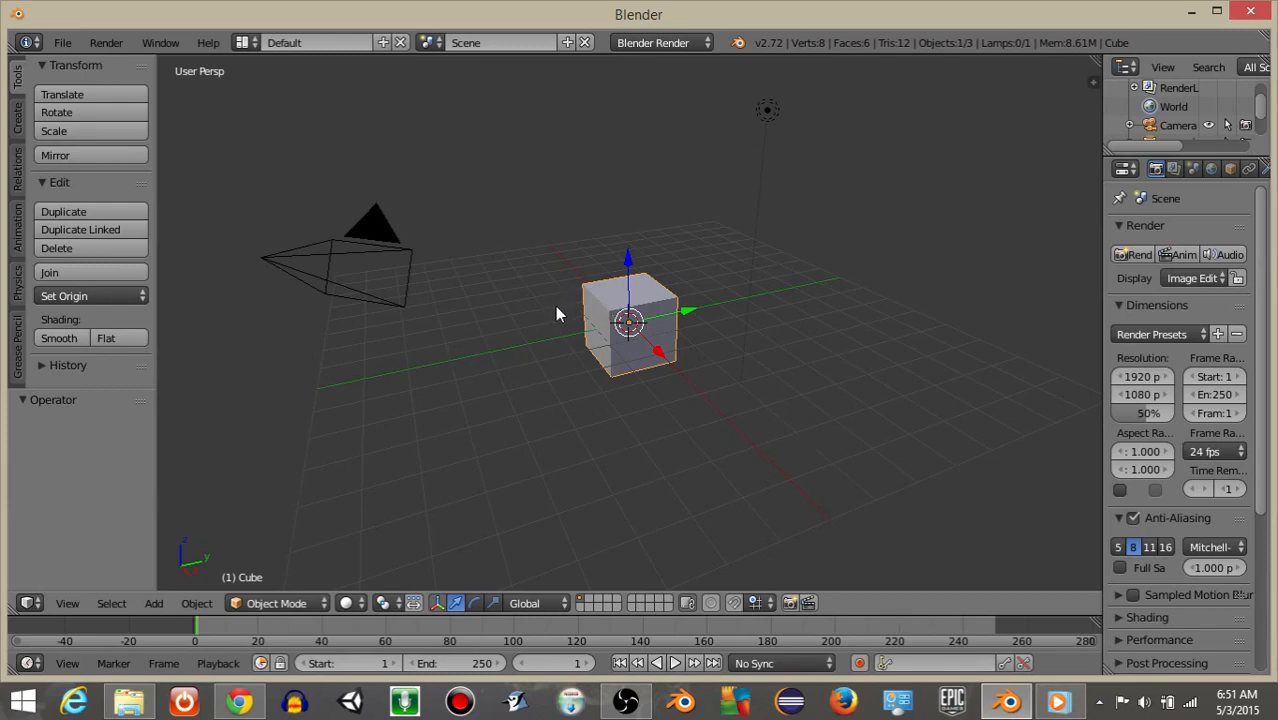
mouse_move(548, 317)
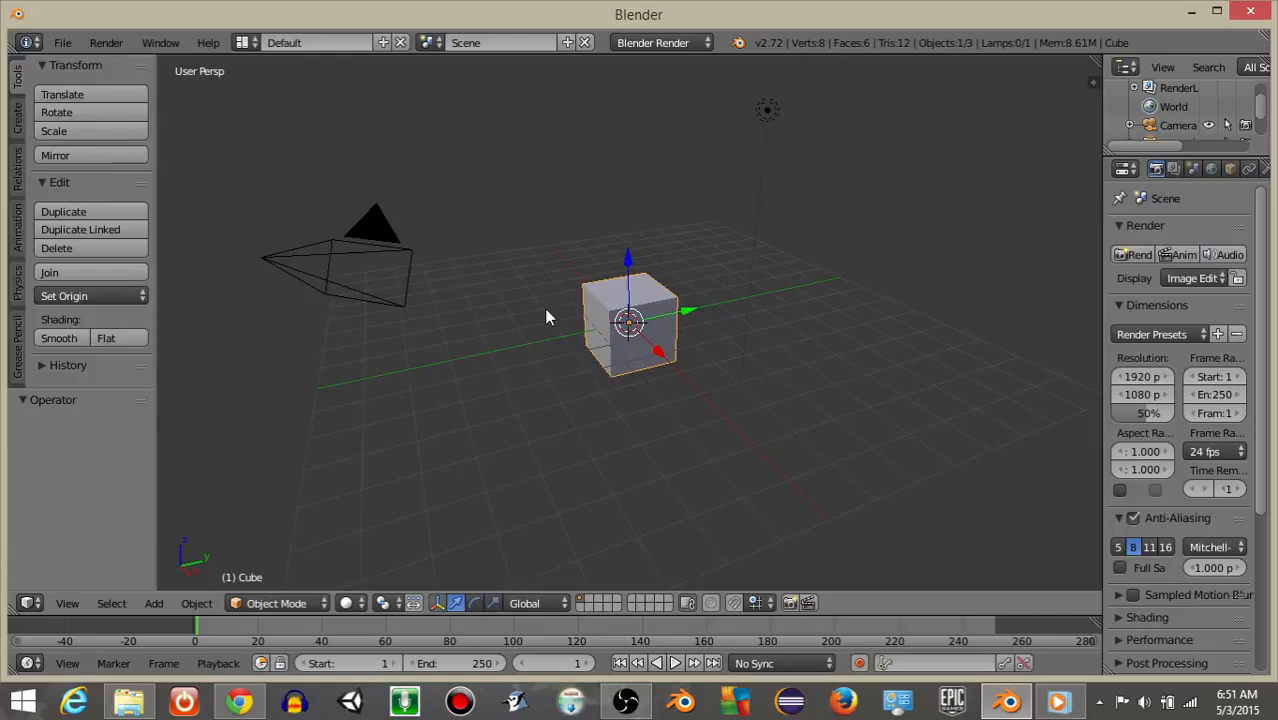
mouse_move(343, 253)
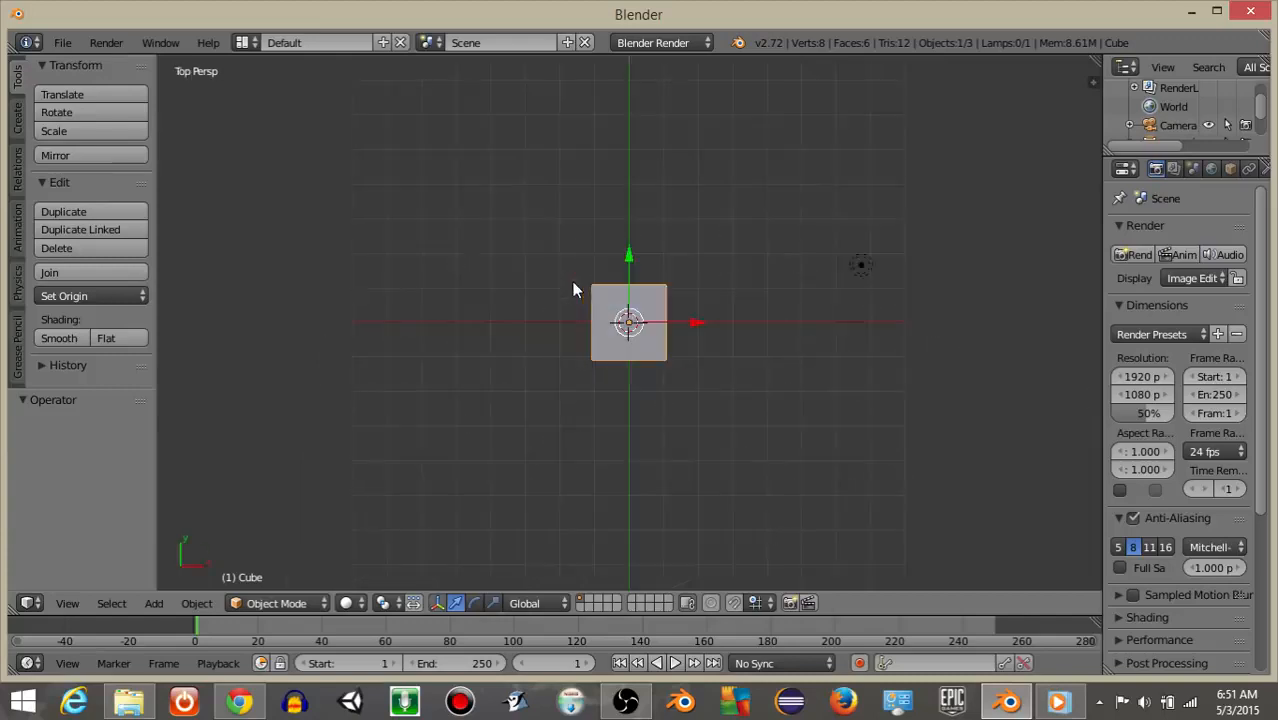
Step: Add an empty object and move it along the Y axis beside the cube
text(add empty)
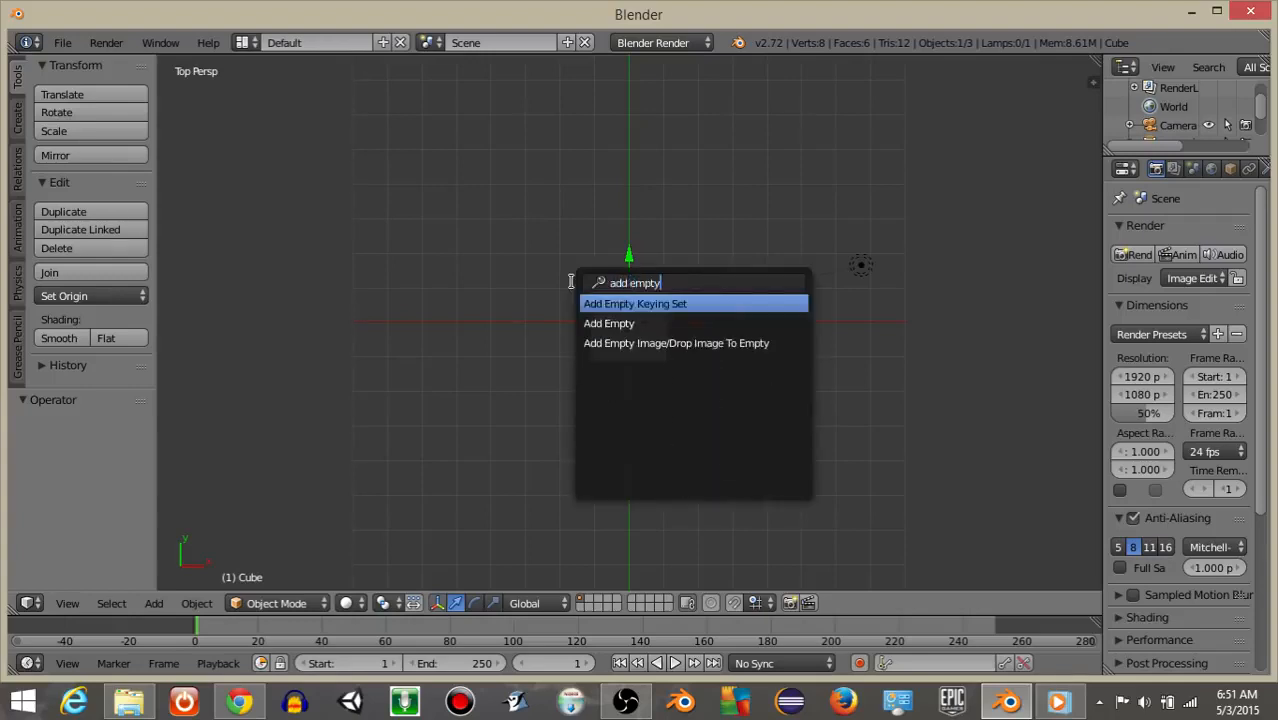
click(608, 323)
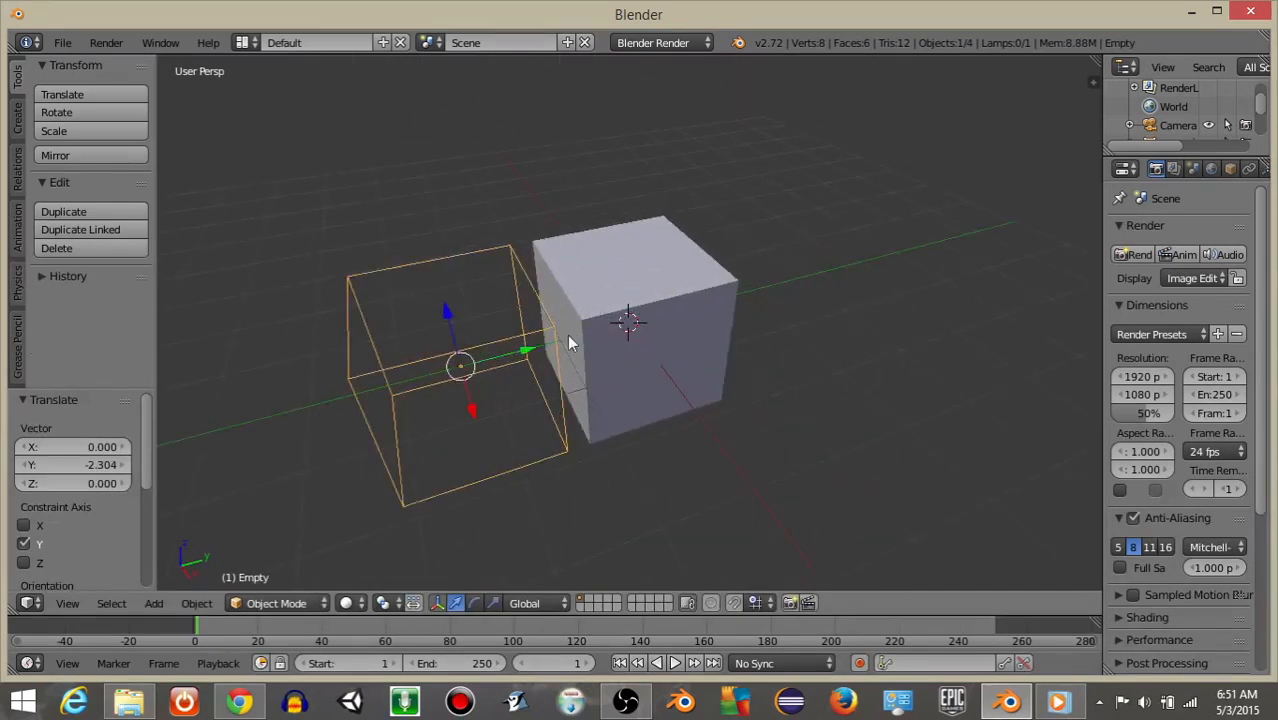
click(630, 330)
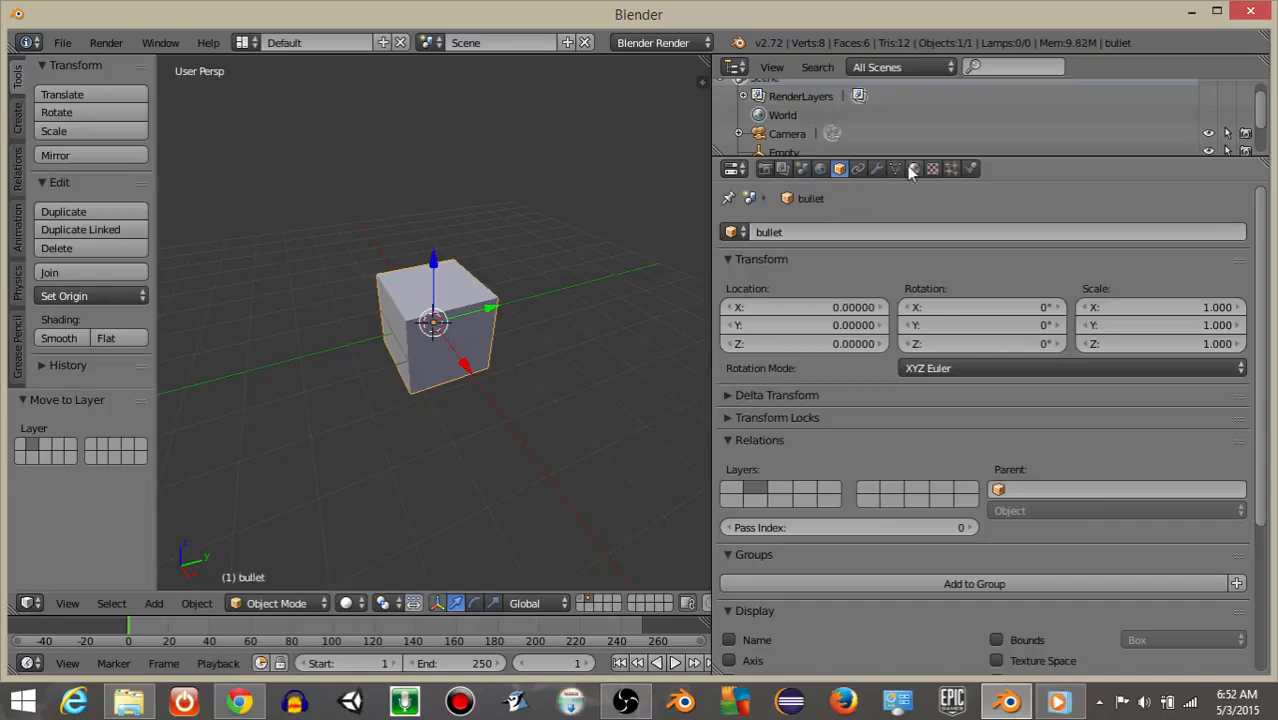
Step: Give the bullet cube a new material with a blue diffuse colour
click(915, 168)
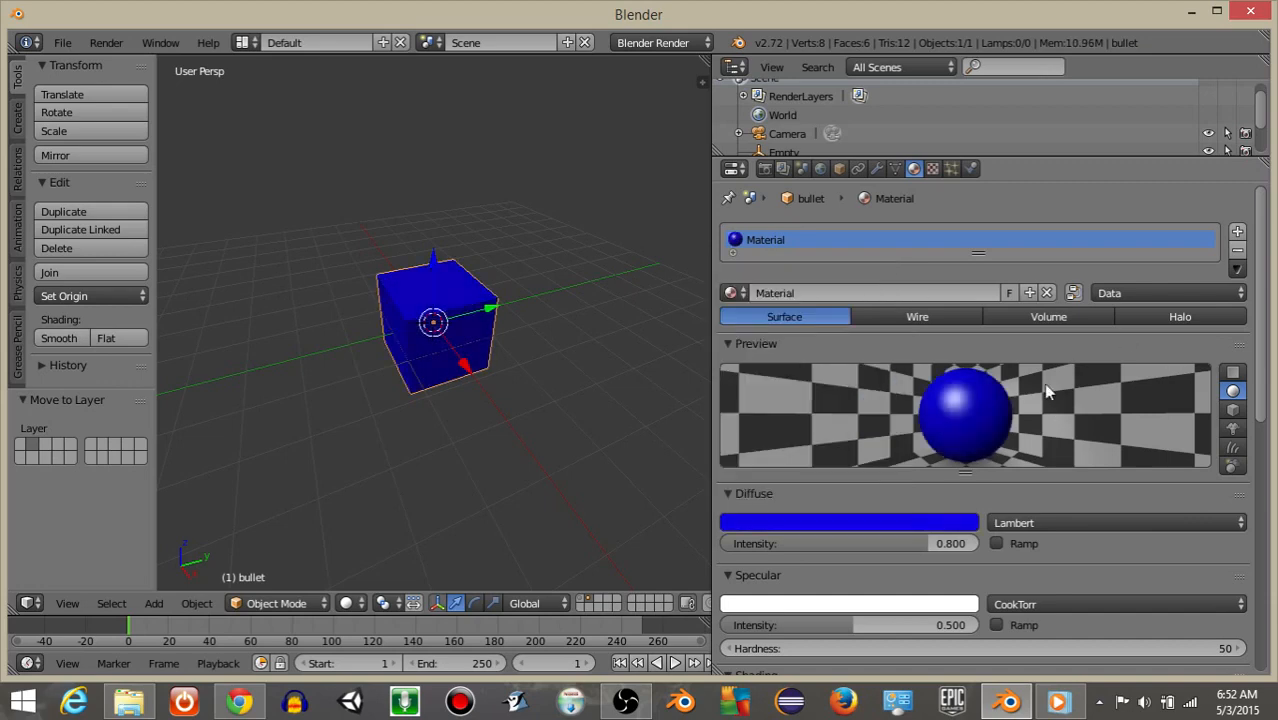
mouse_move(712, 232)
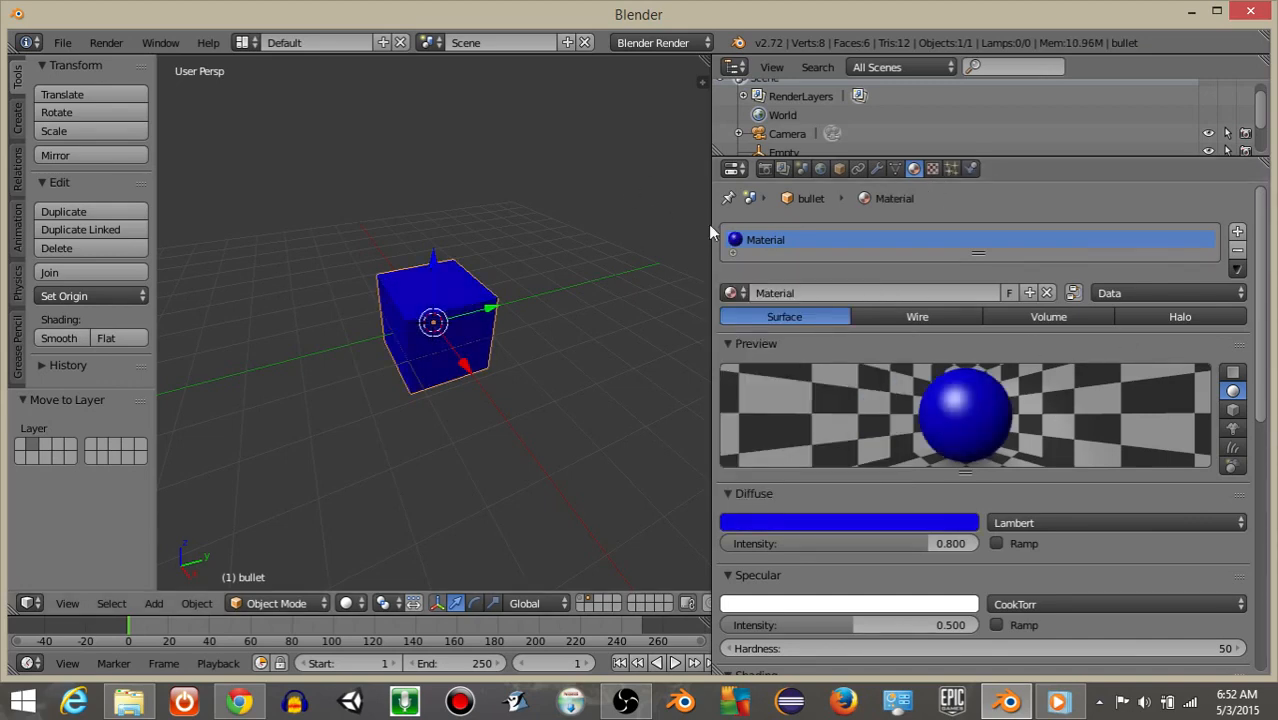
Step: Switch to the Game Logic layout and add a Motion actuator beside the bullet's Always sensor
click(245, 42)
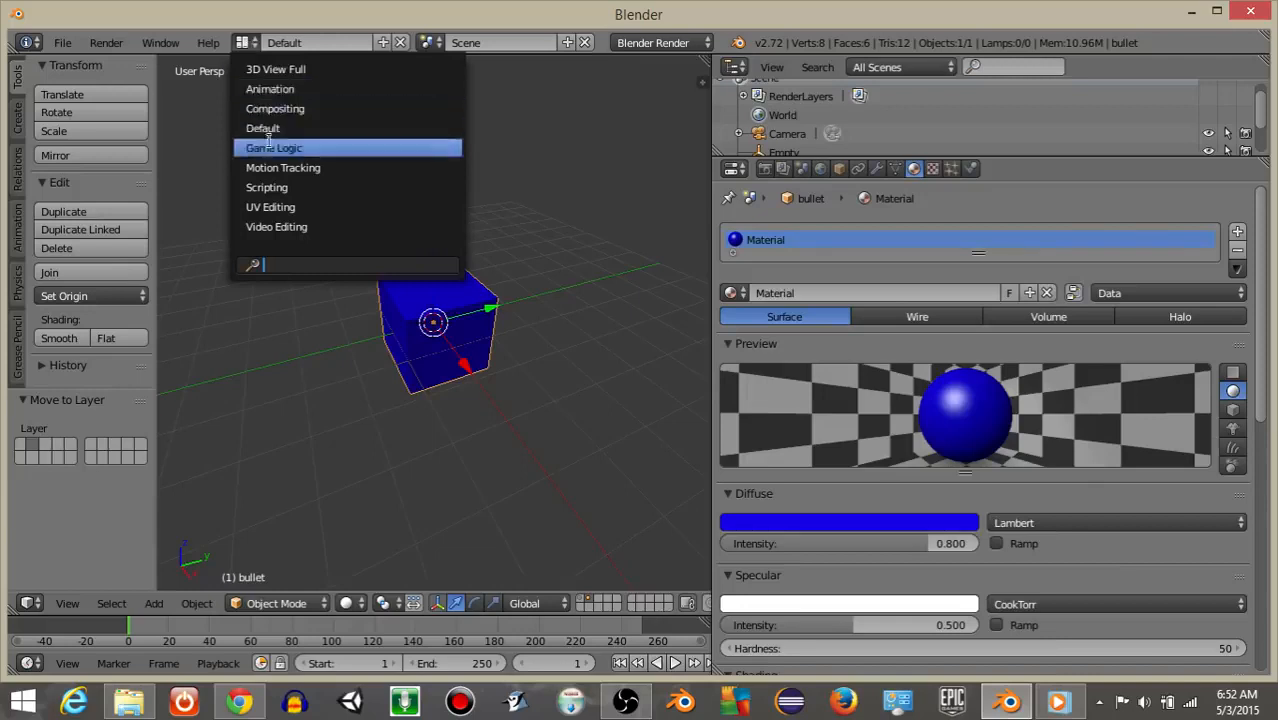
click(273, 147)
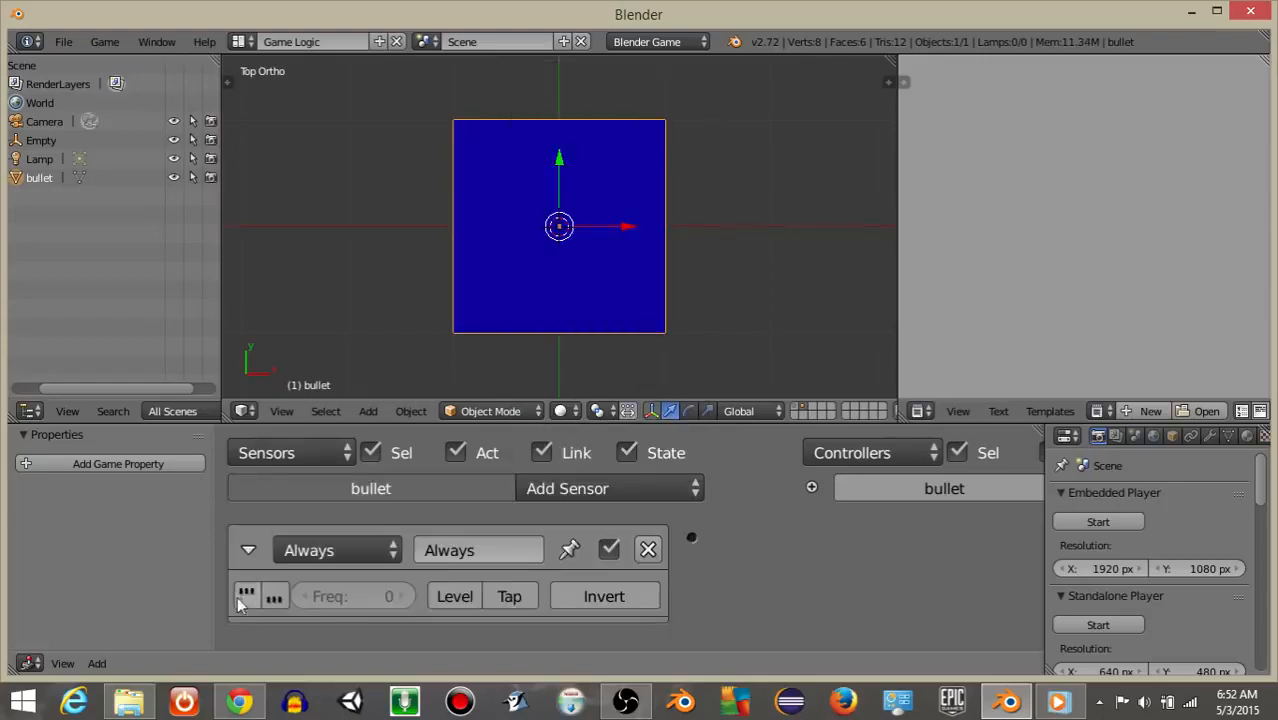
click(247, 549)
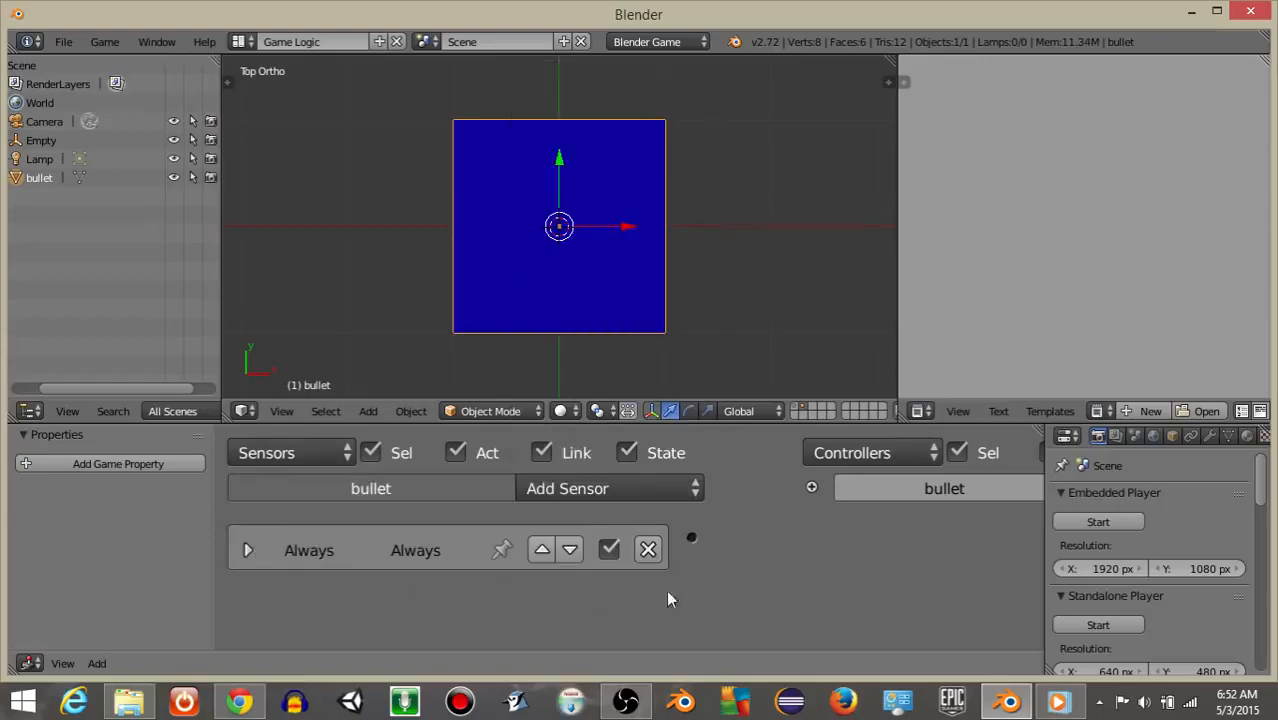
click(958, 488)
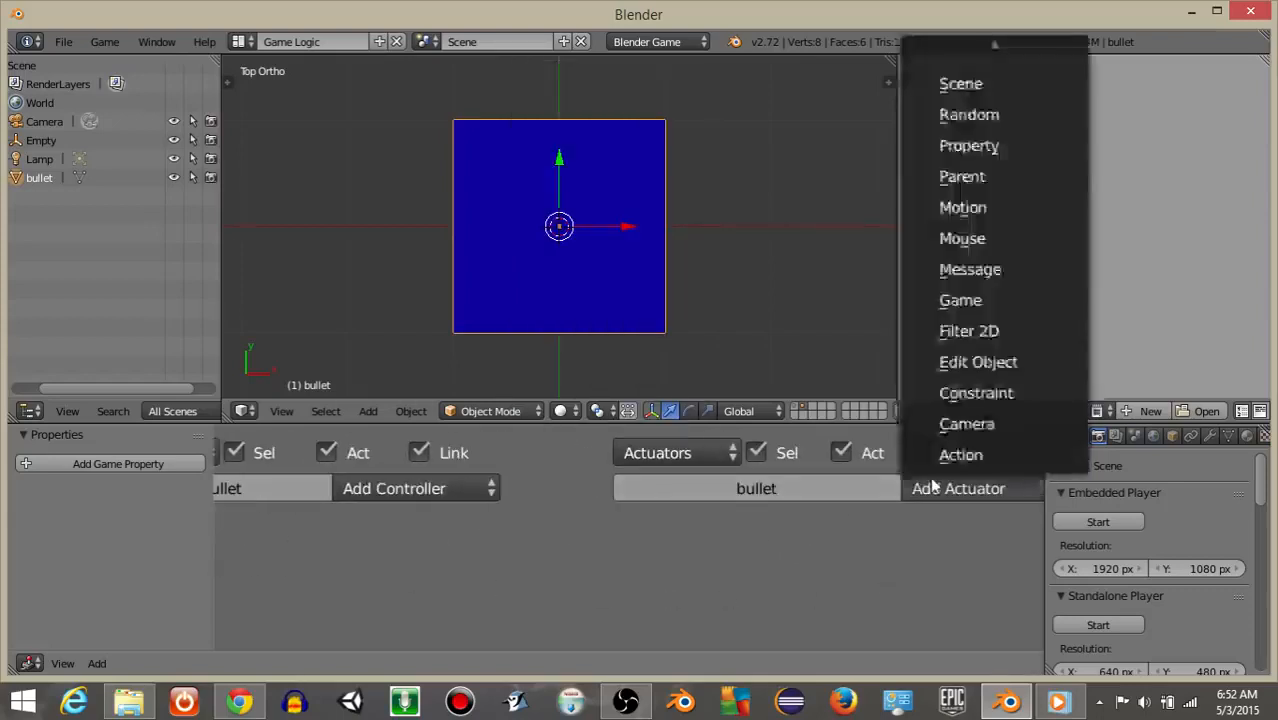
click(962, 207)
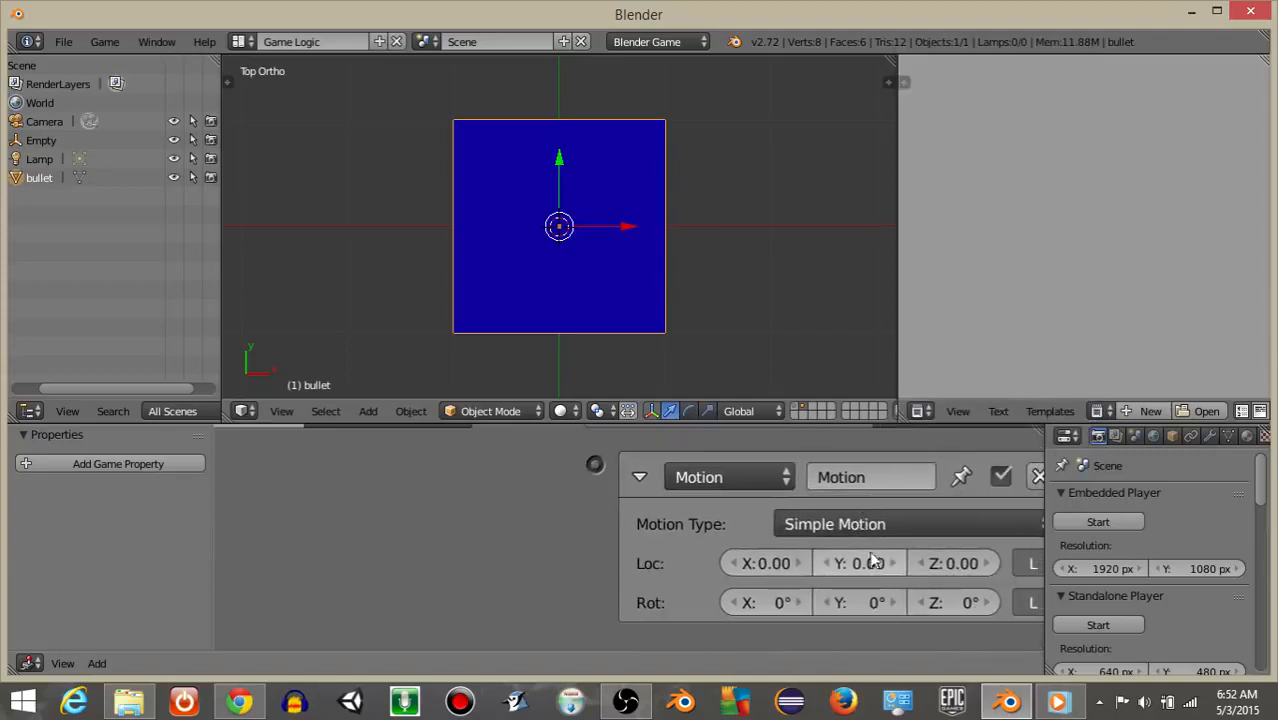
click(858, 563)
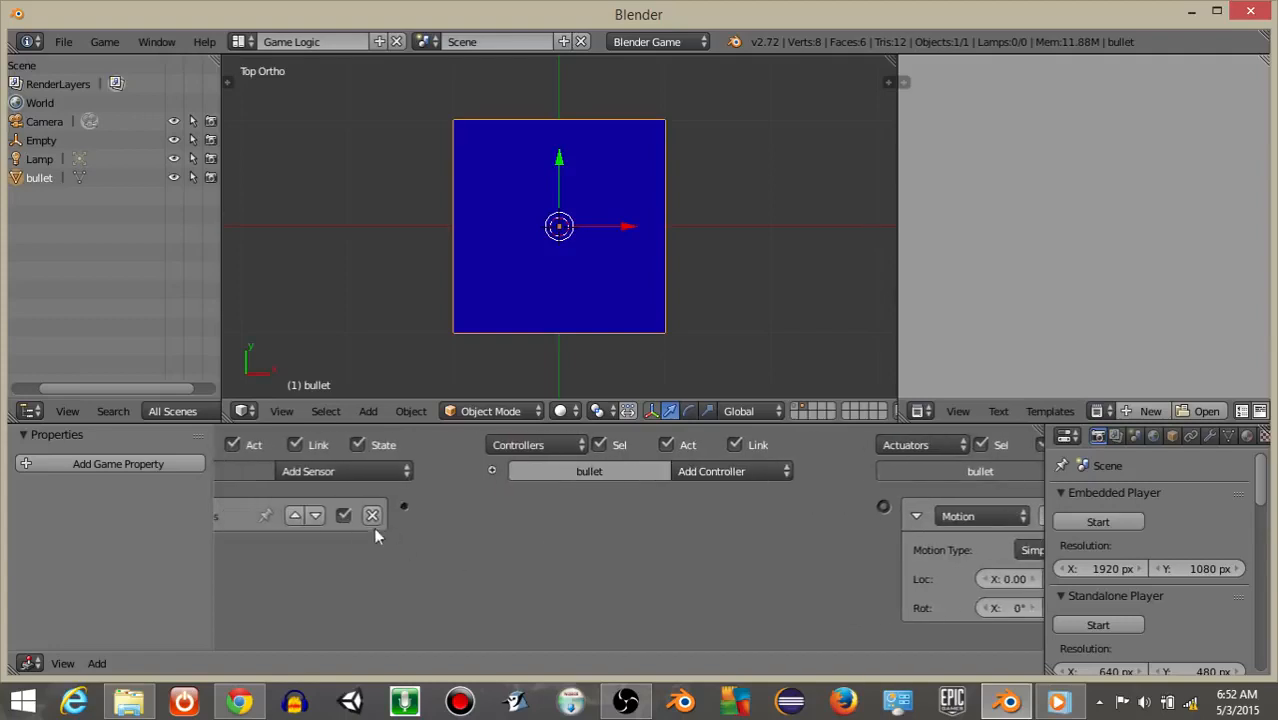
drag(405, 505, 882, 509)
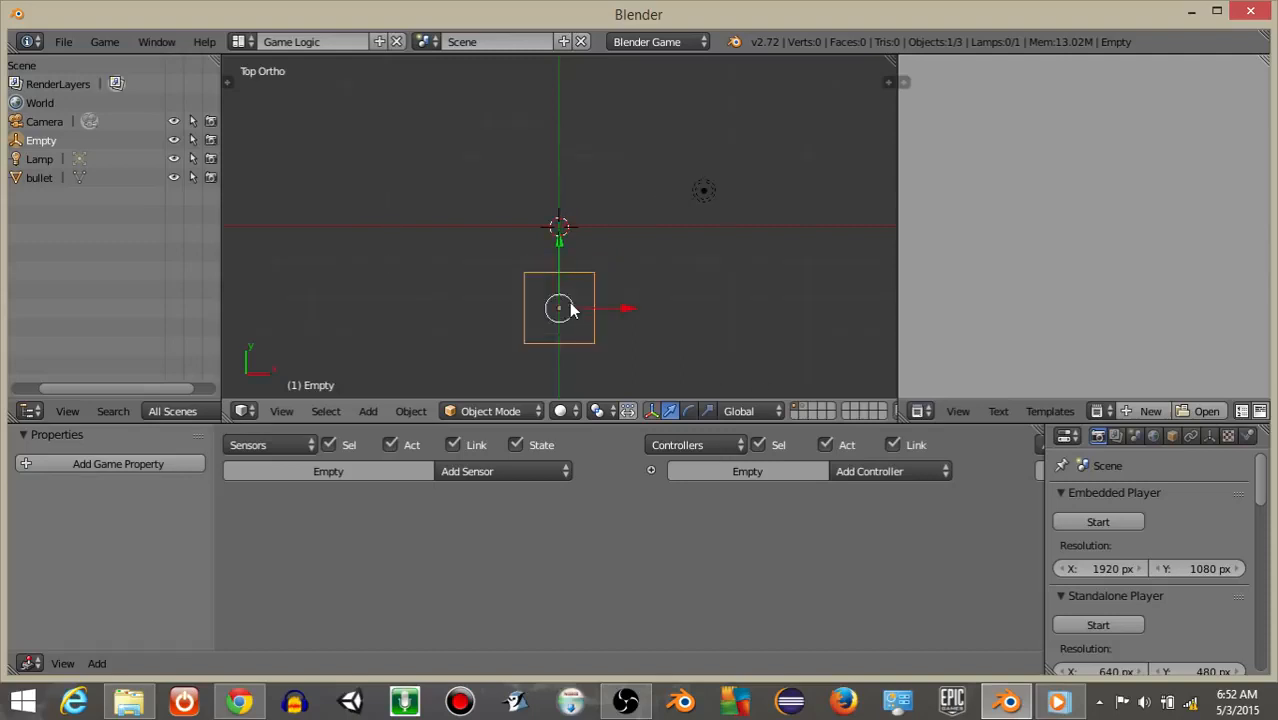
mouse_move(504, 369)
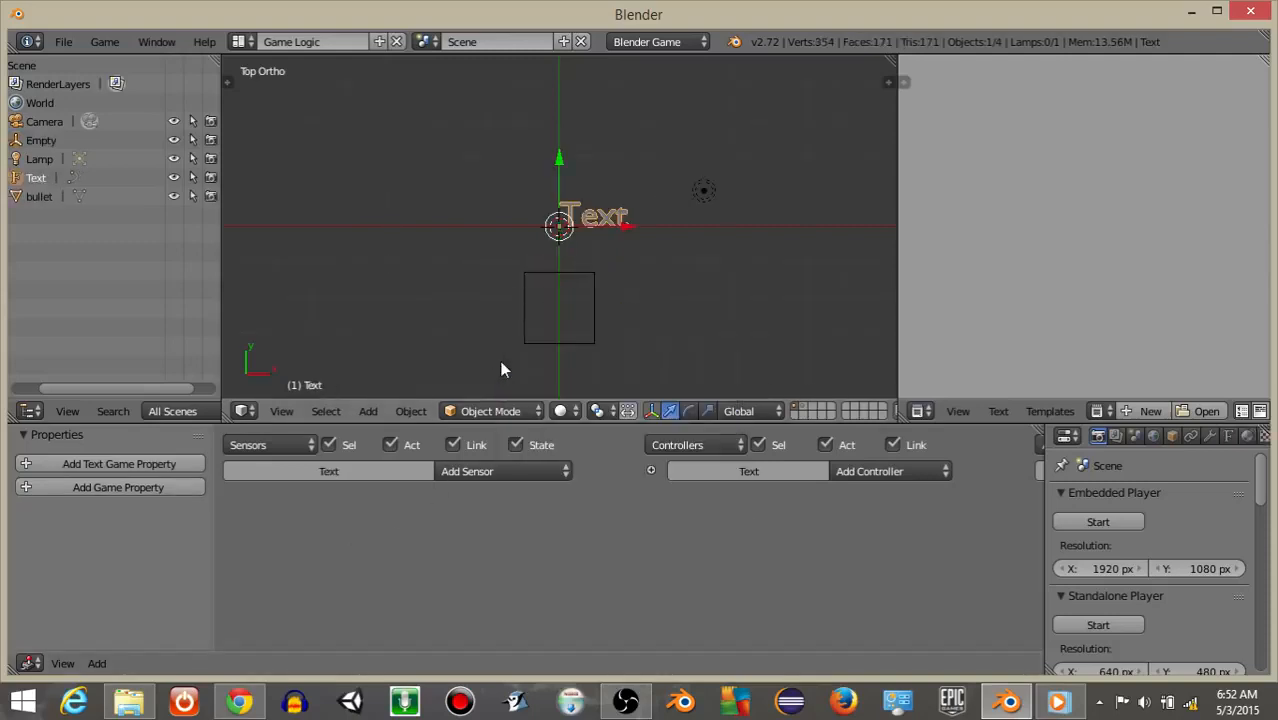
Step: Move the new Text object to the left of the scene origin
drag(595, 217, 447, 217)
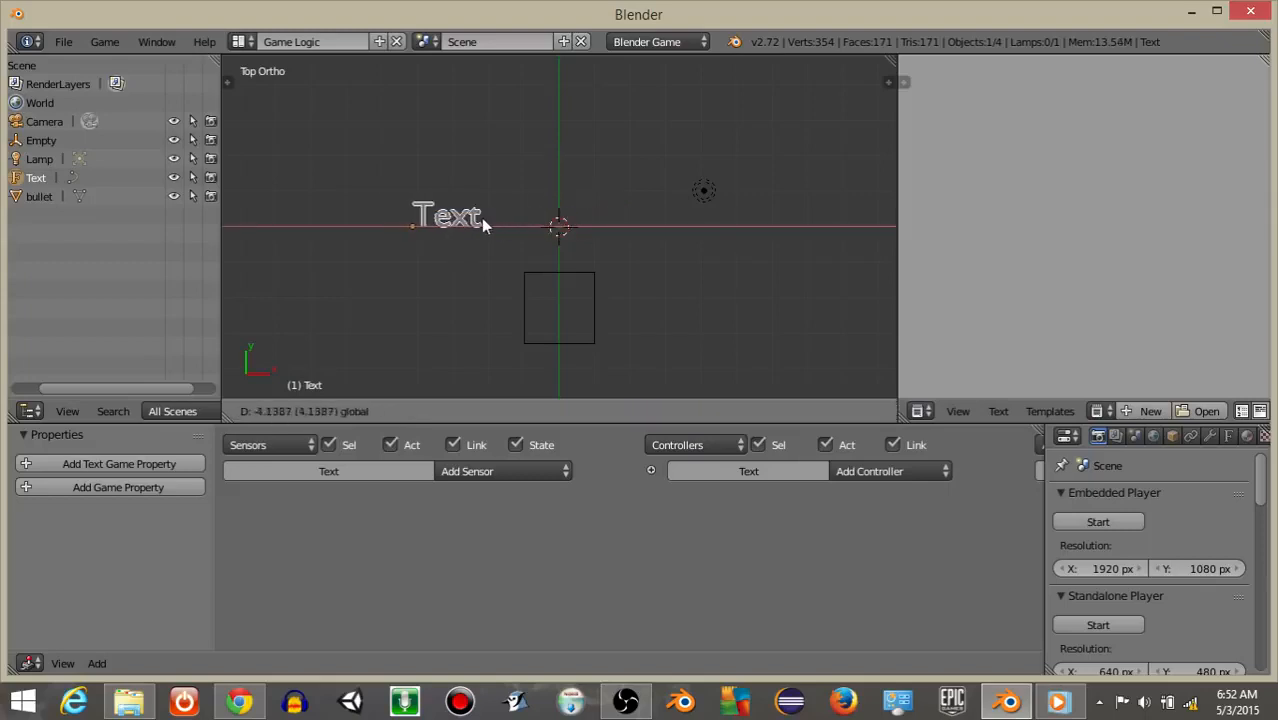
click(447, 217)
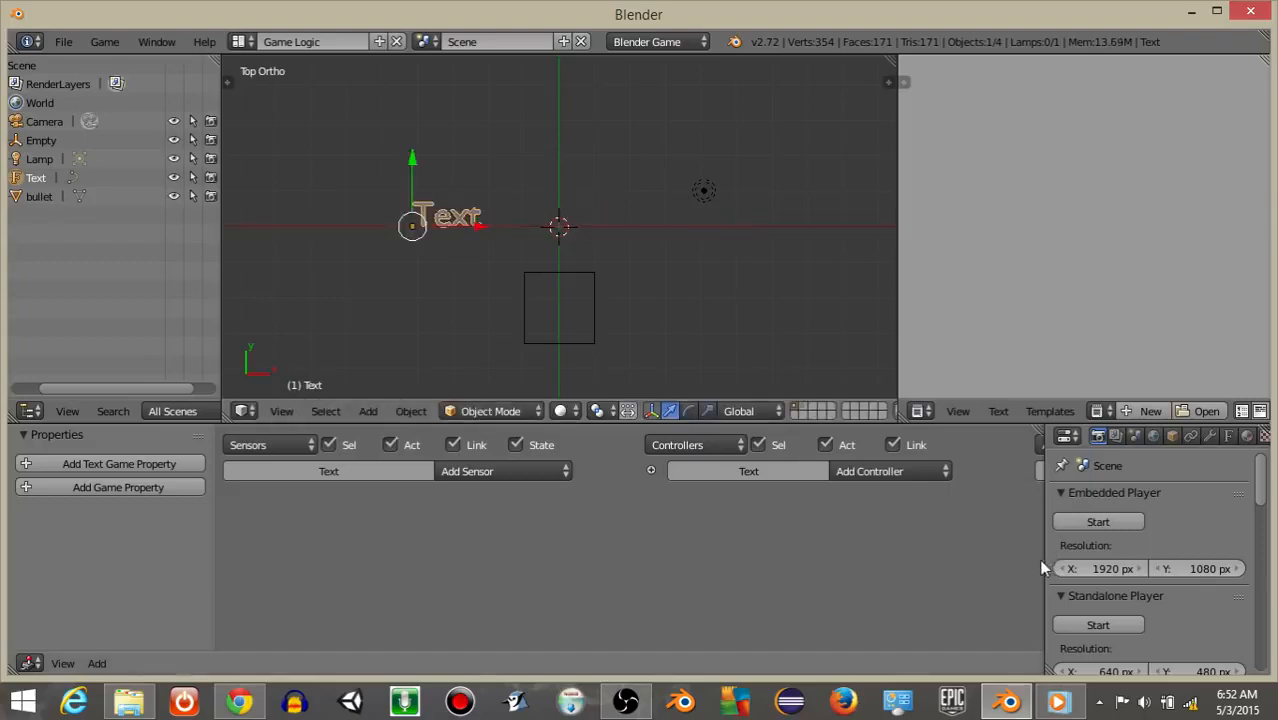
mouse_move(575, 308)
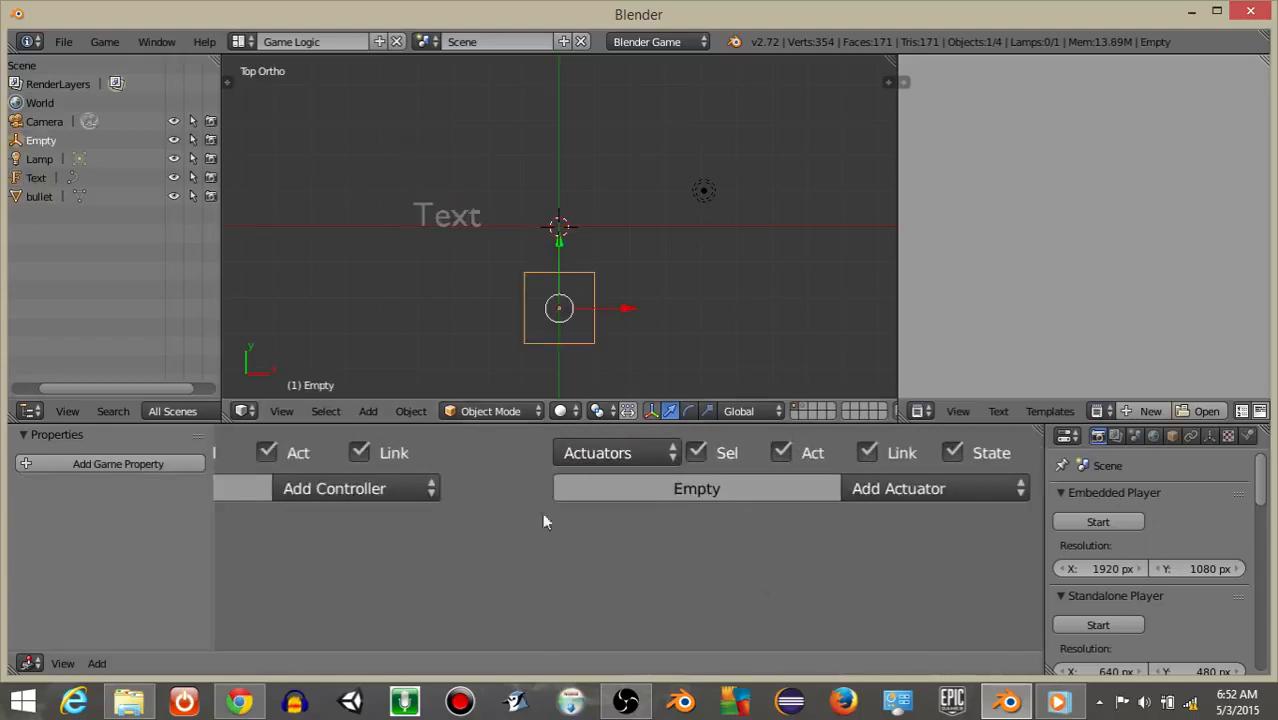
Step: Add an Edit Object actuator on the empty spawning bullet, named shoot
click(897, 488)
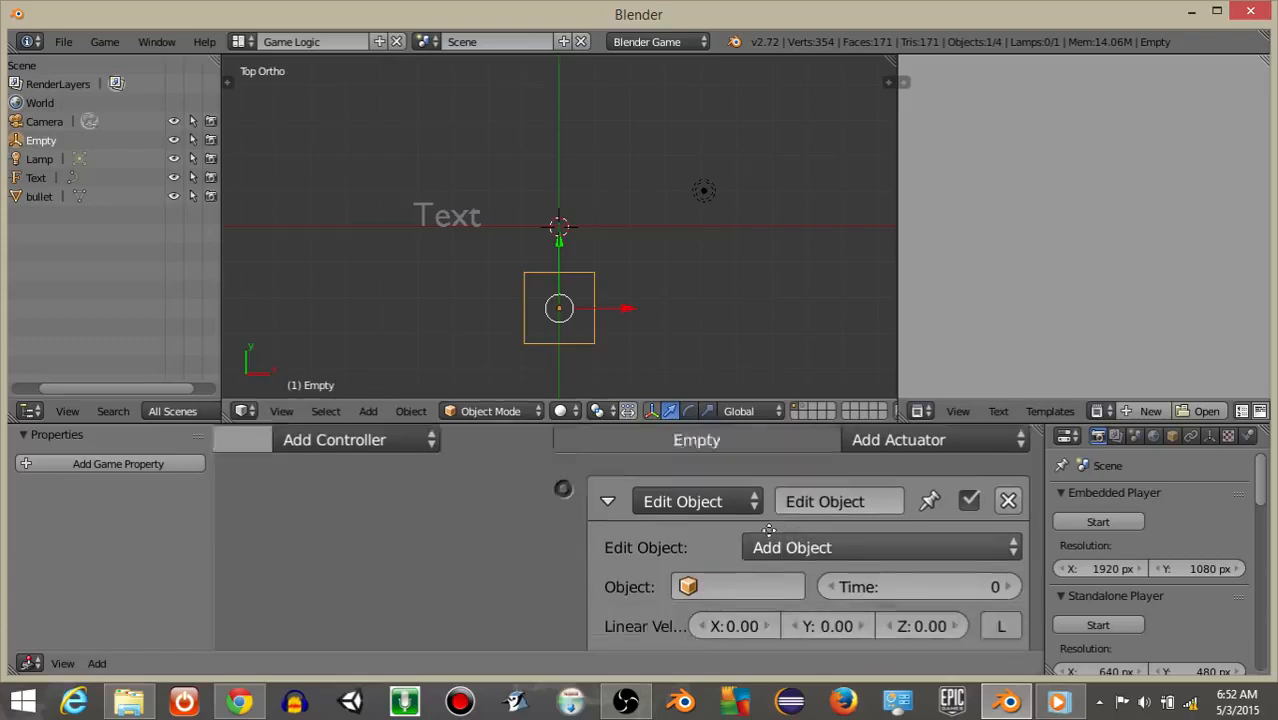
click(753, 586)
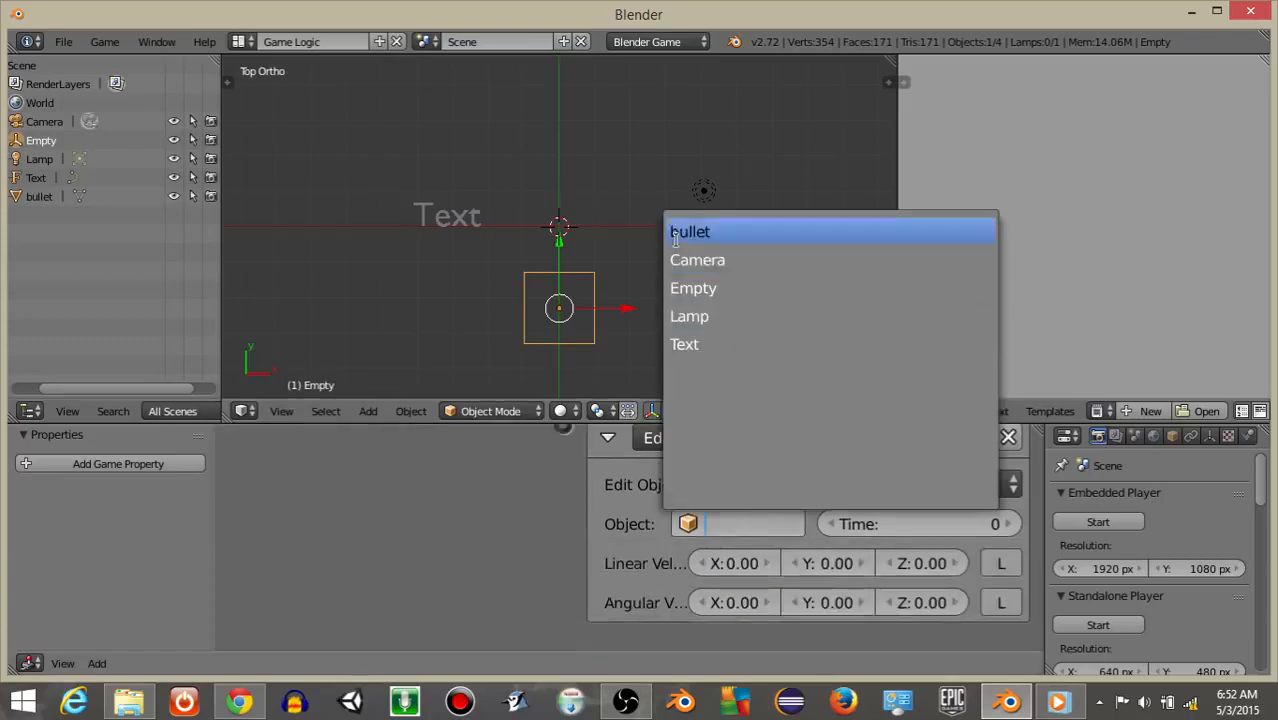
click(690, 231)
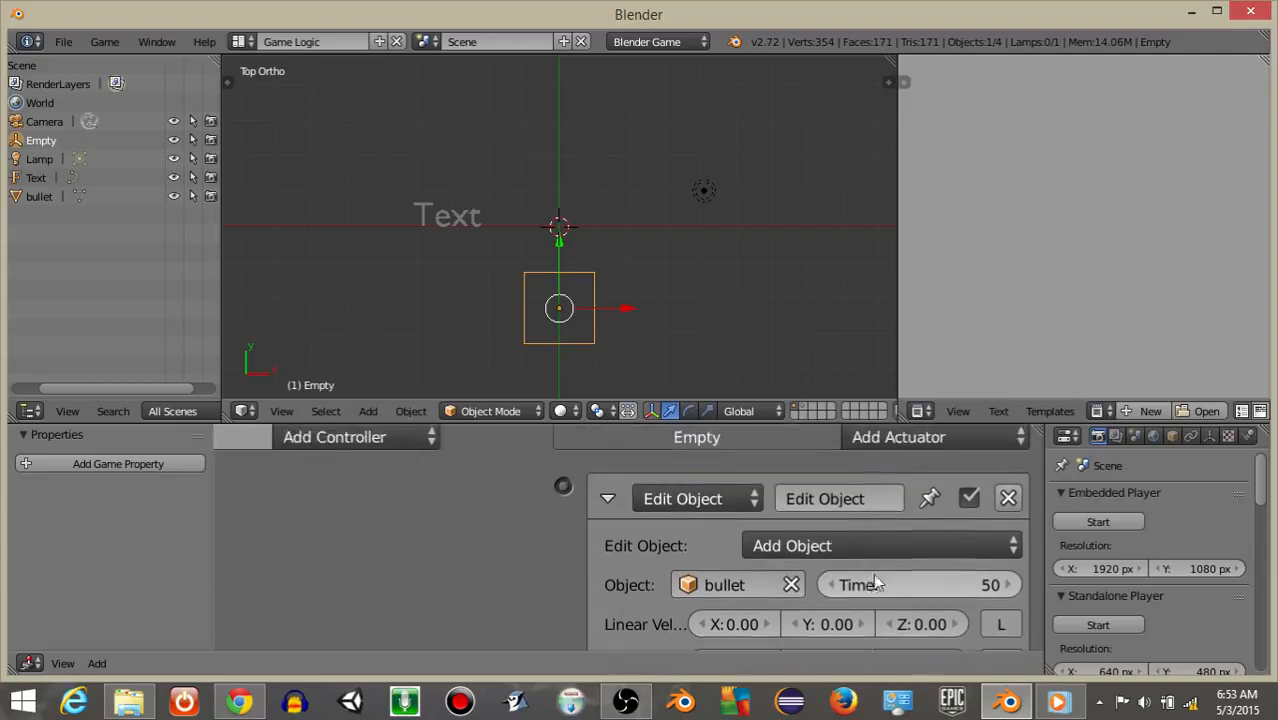
text(shoot)
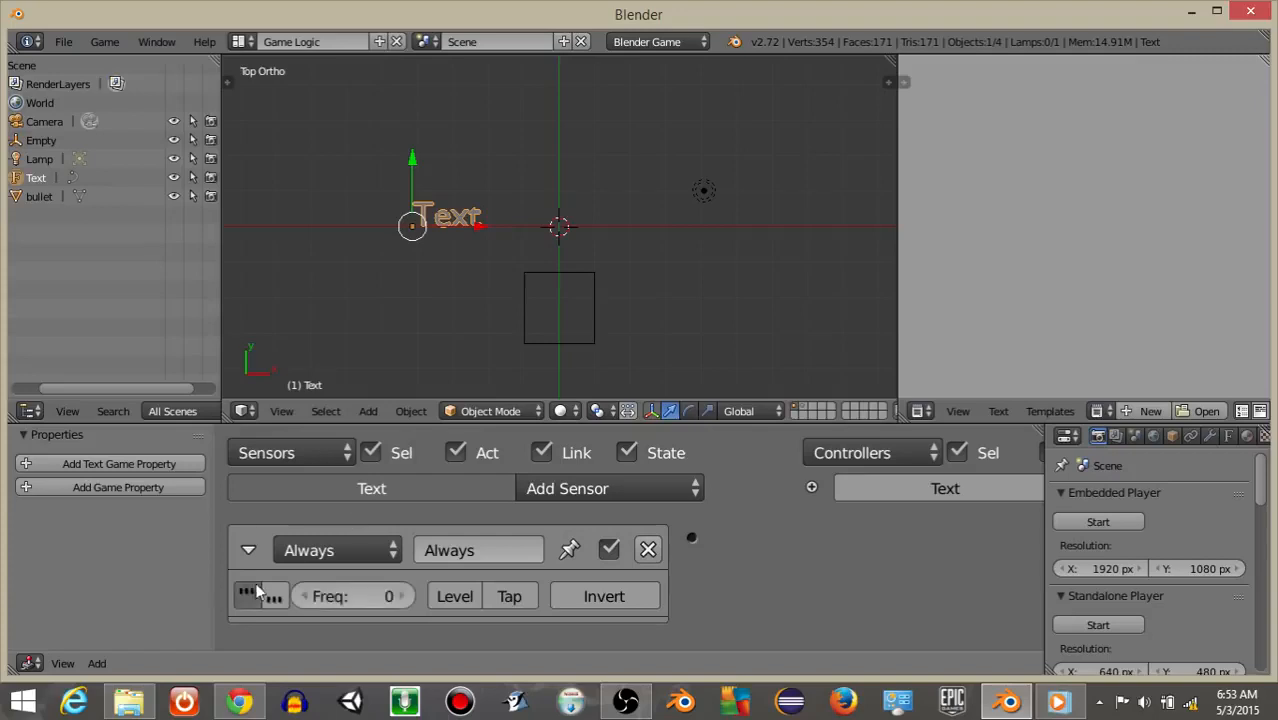
Step: Add a left-button Mouse sensor and a Python controller to the Text object
click(608, 489)
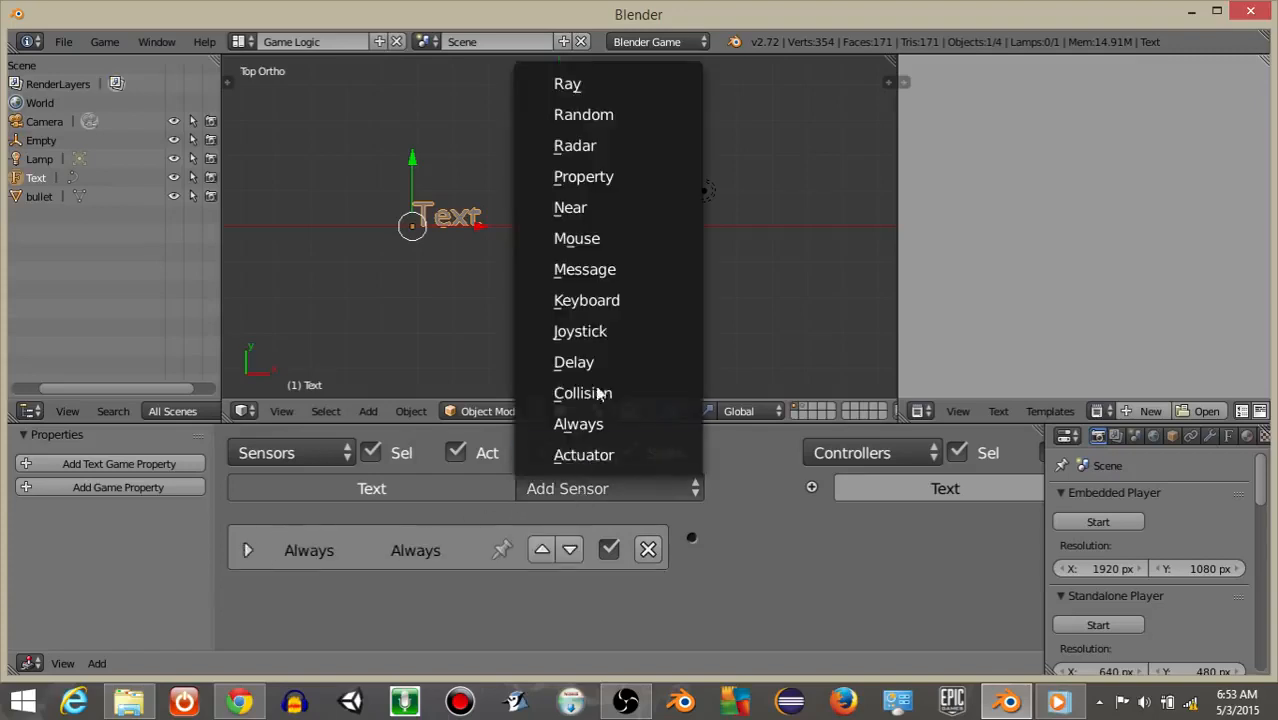
click(576, 238)
text(click)
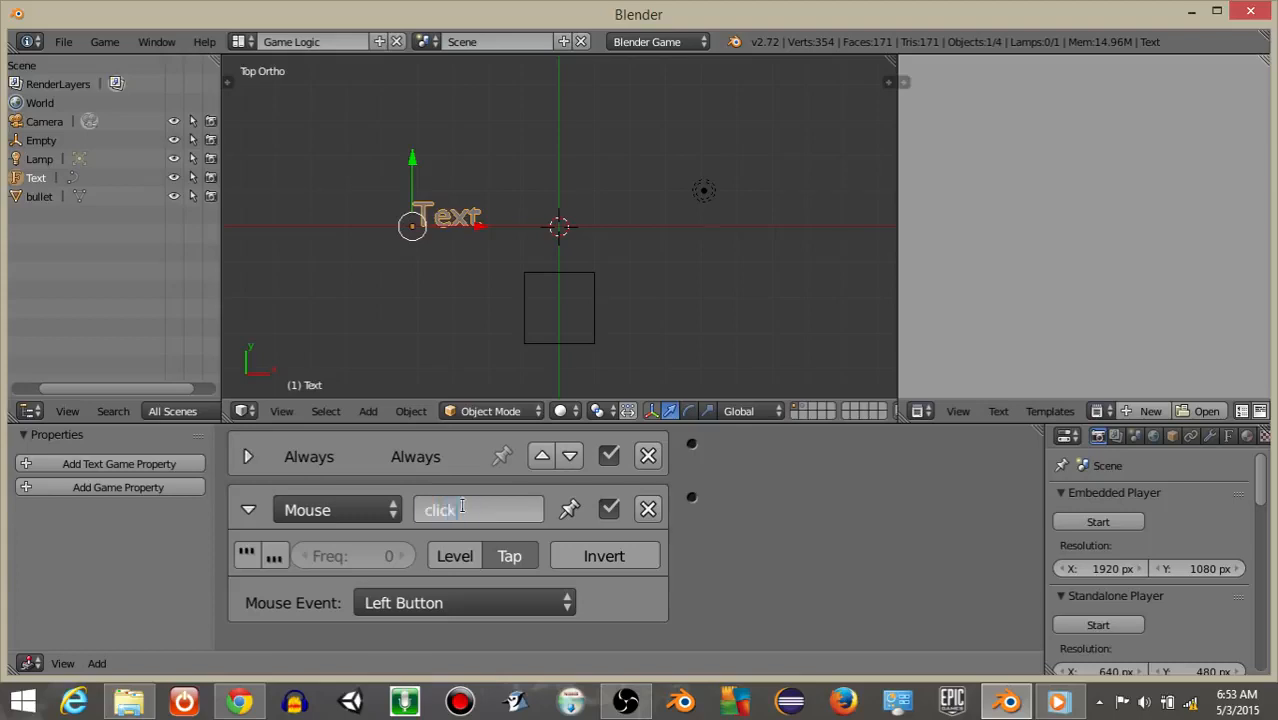
click(247, 509)
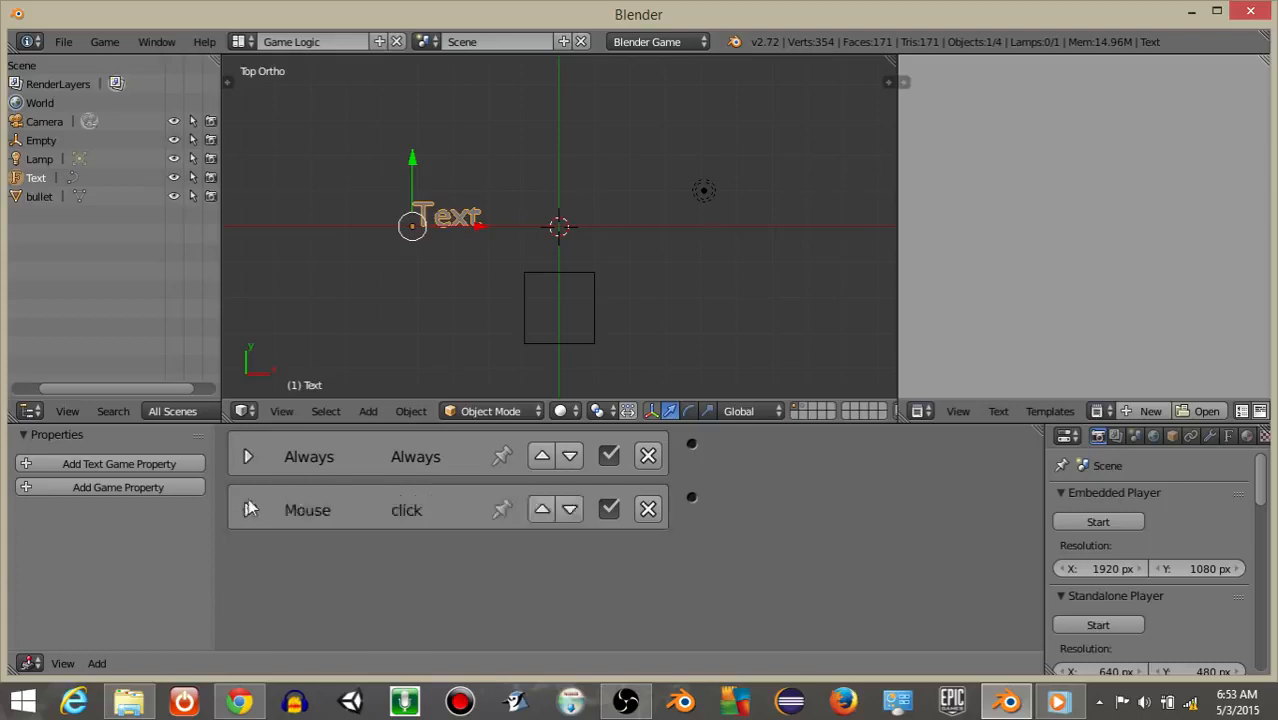
click(893, 487)
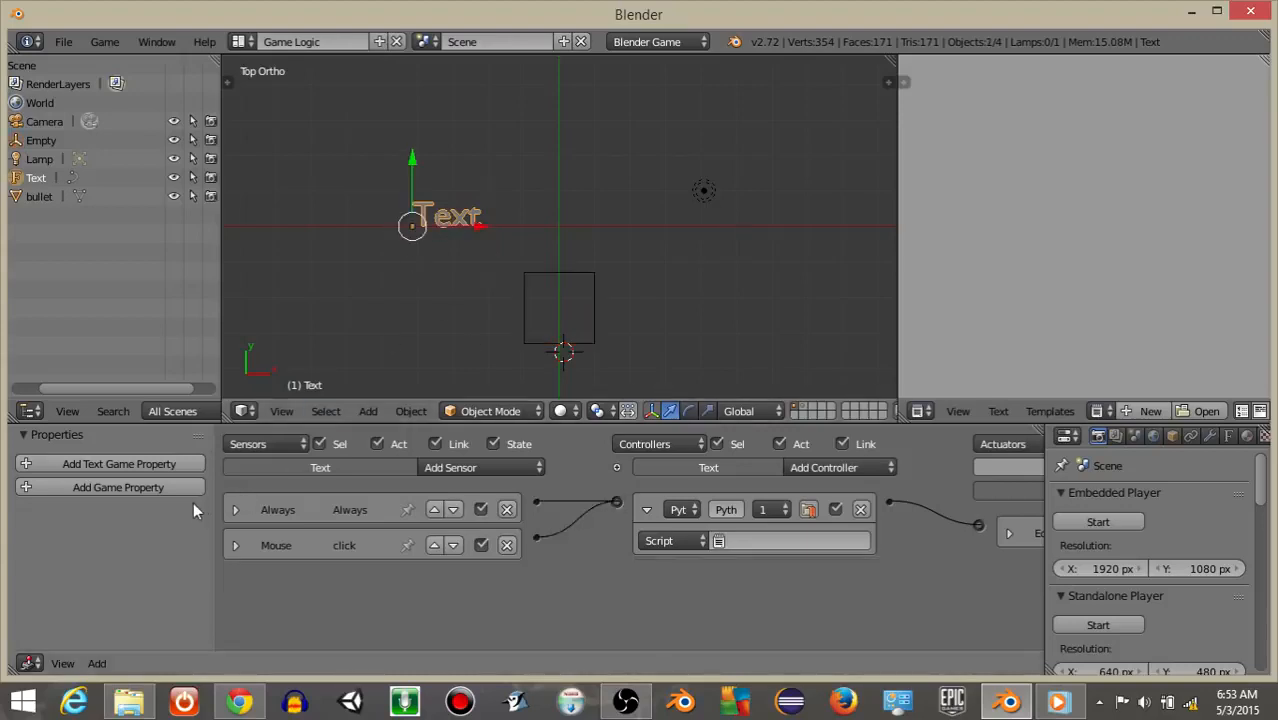
mouse_move(155, 513)
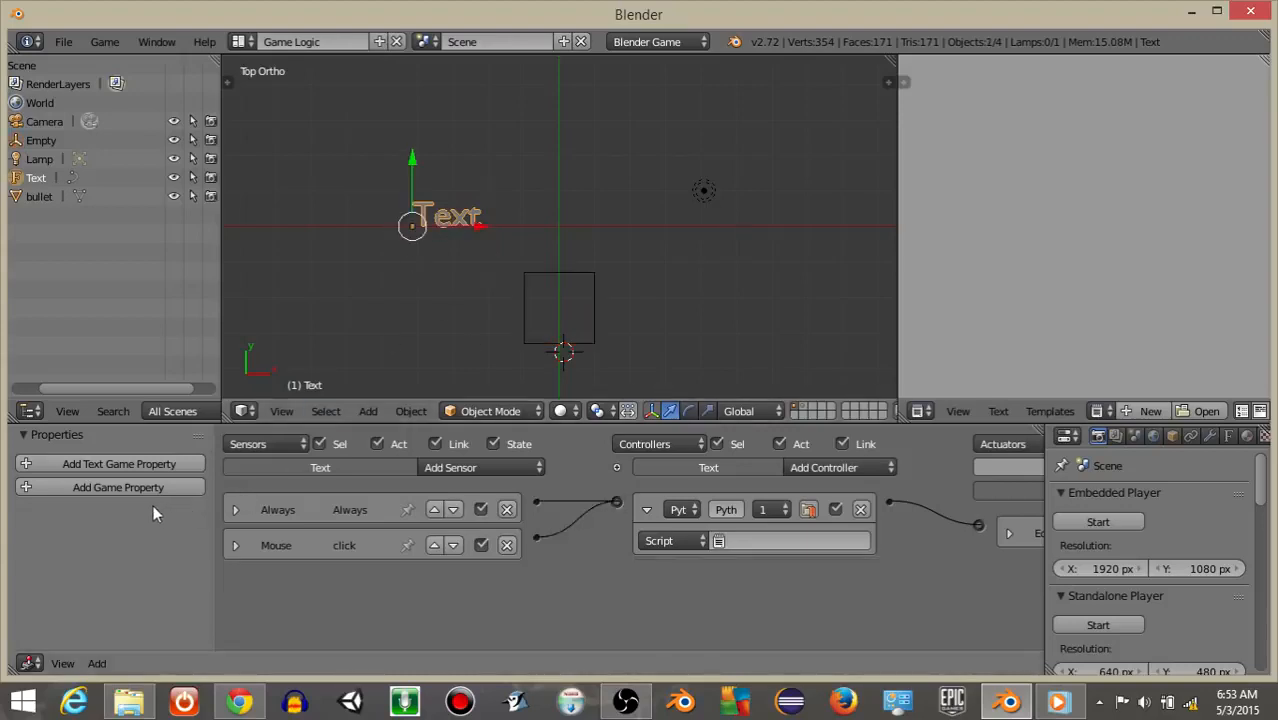
mouse_move(117, 488)
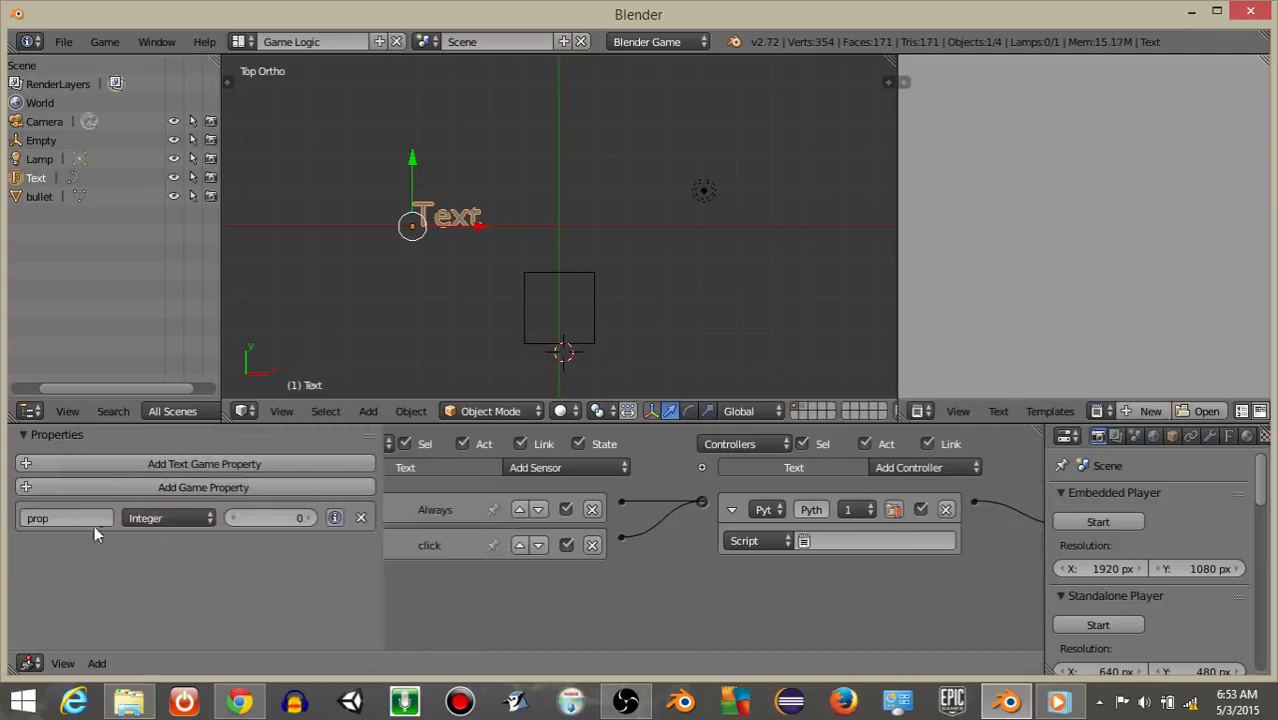
Step: Name the integer game property ammo and set its starting value
text(ammo)
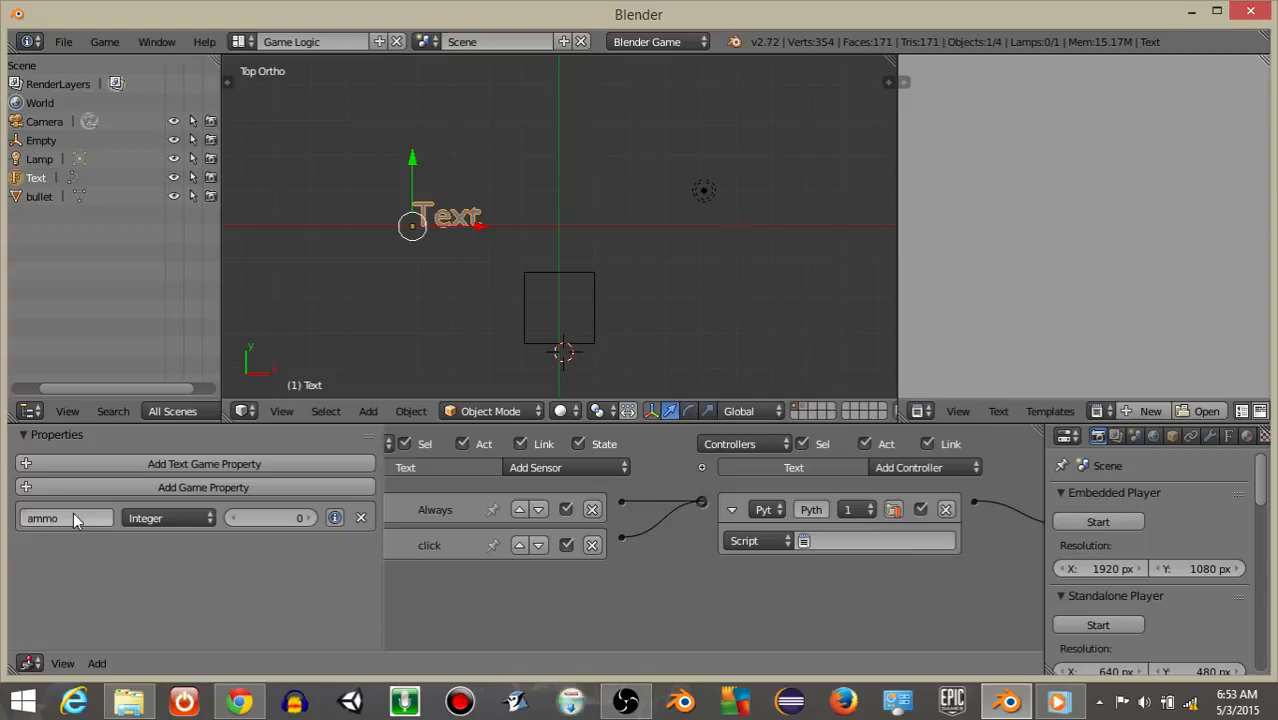
click(270, 518)
text(10)
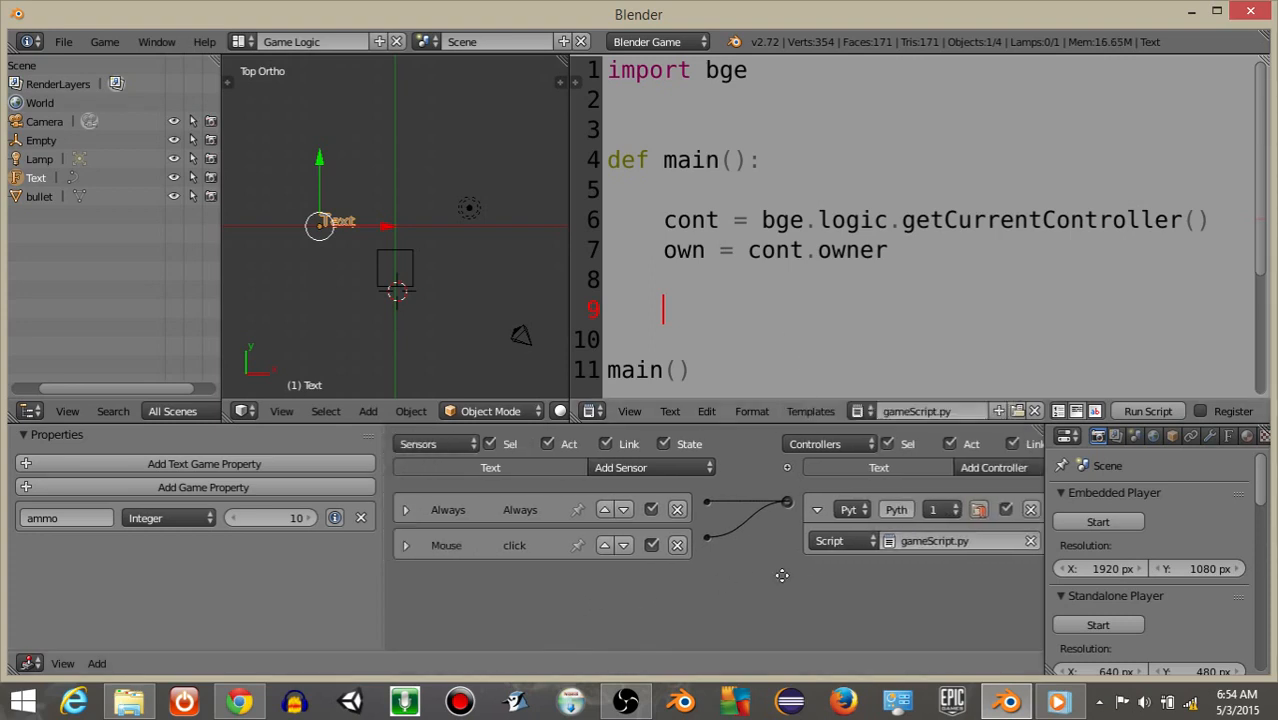
Step: In gameScript.py, define click = cont.sensors["click"] and shoot = cont.actuators["shoot"]
text(click)
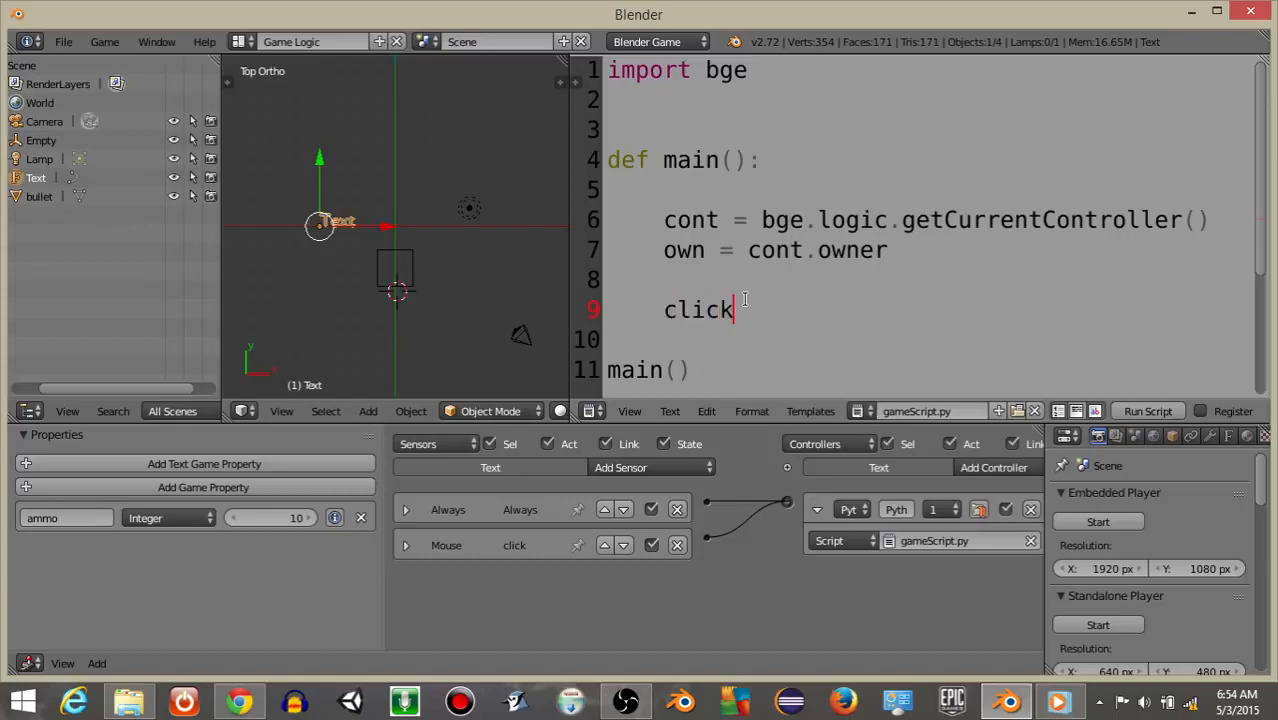
text(= cont)
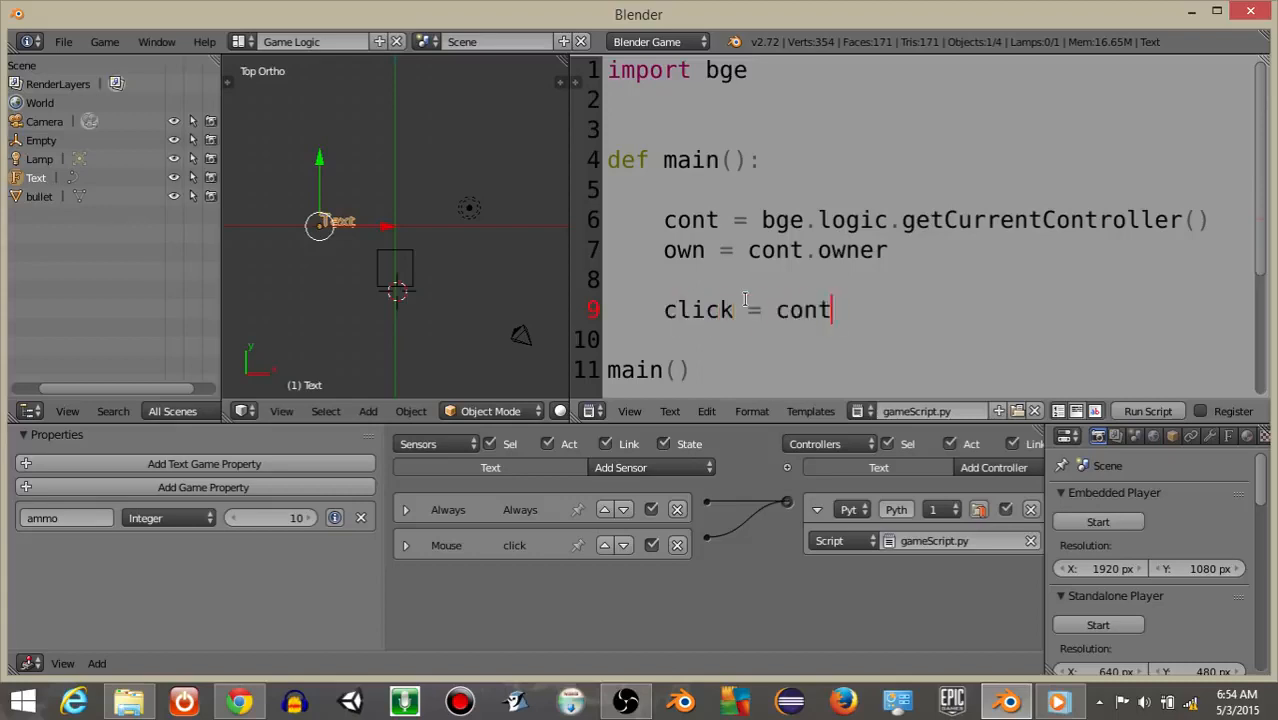
text(.sensors ["click)
click(927, 340)
text(shoot = cont.ac)
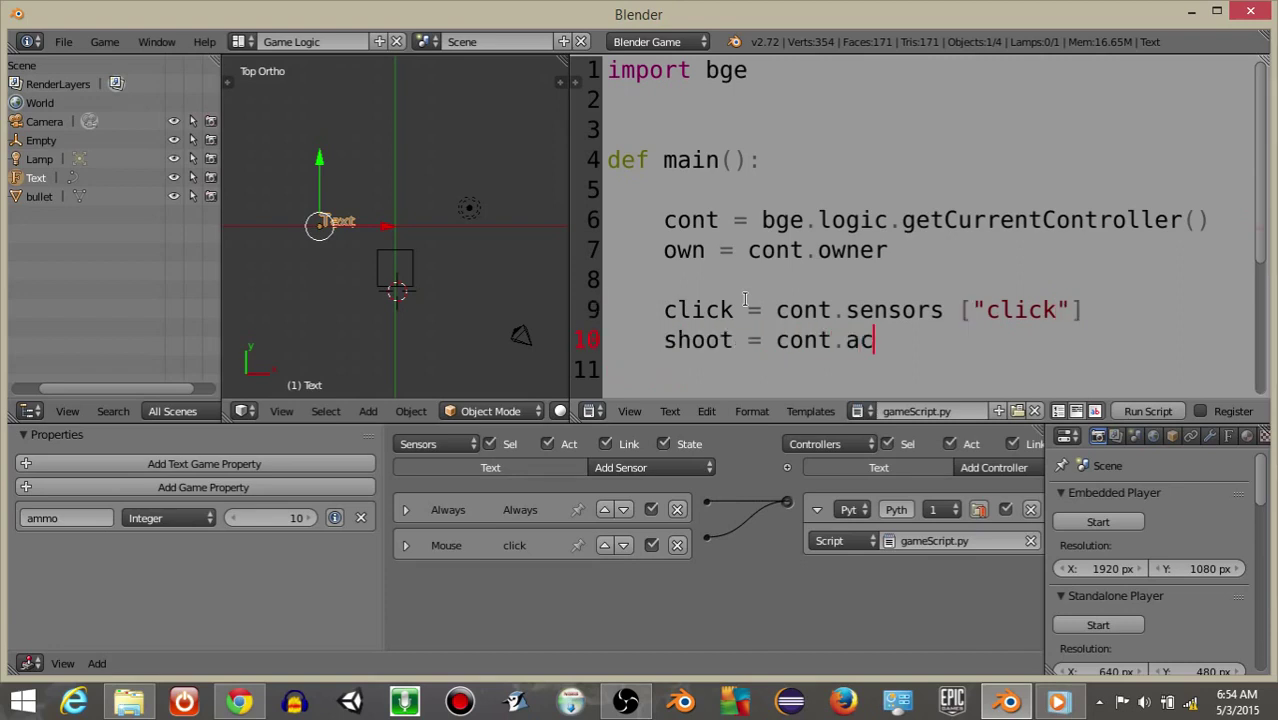
text(tuators ["shooo)
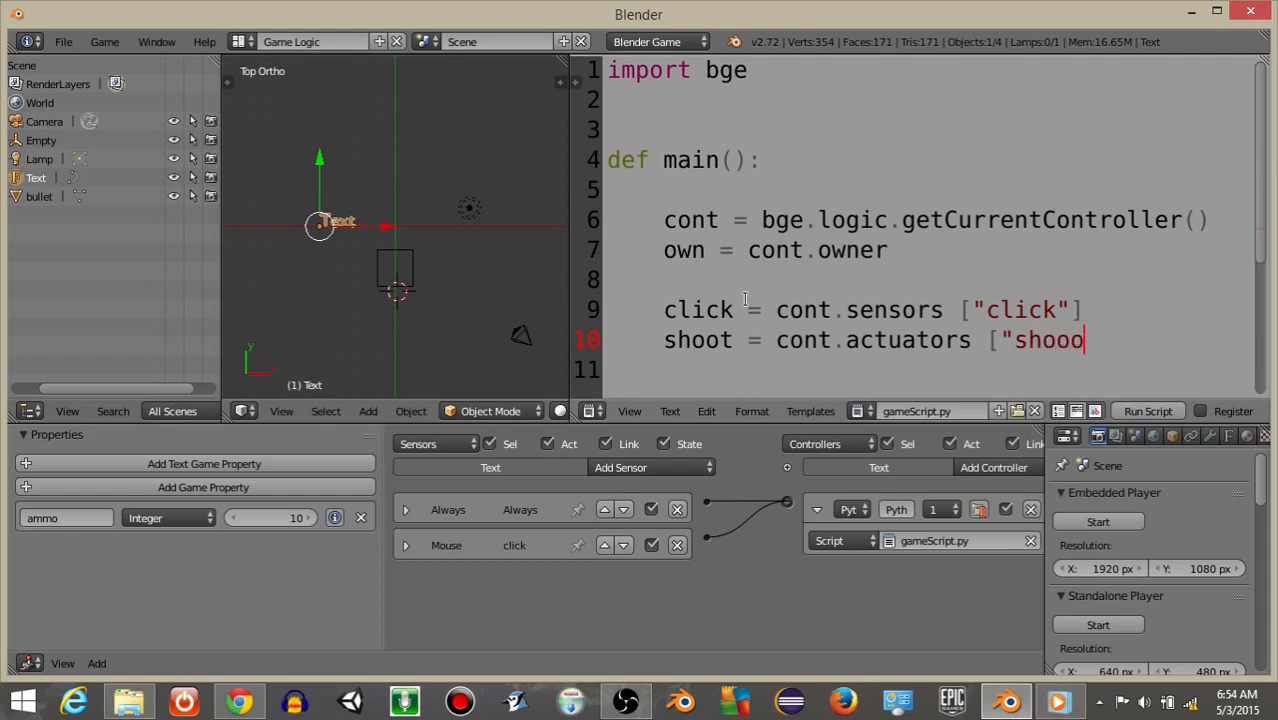
text(t"])
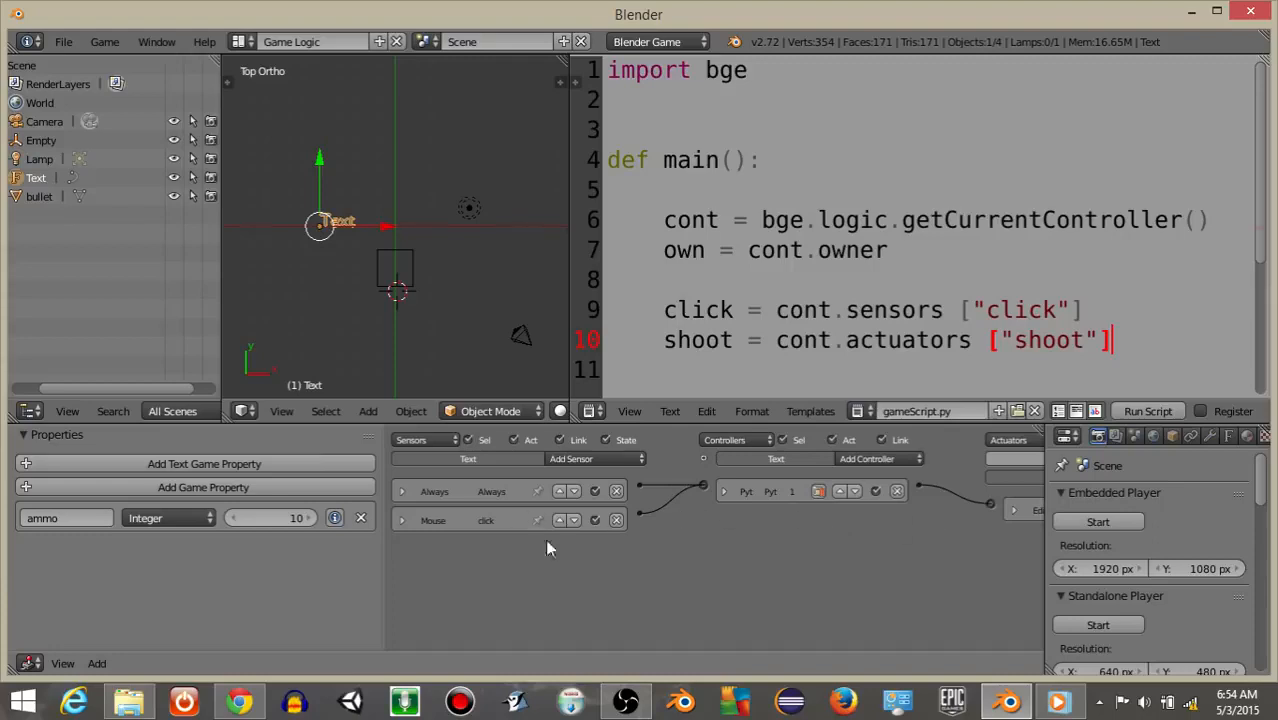
click(1127, 338)
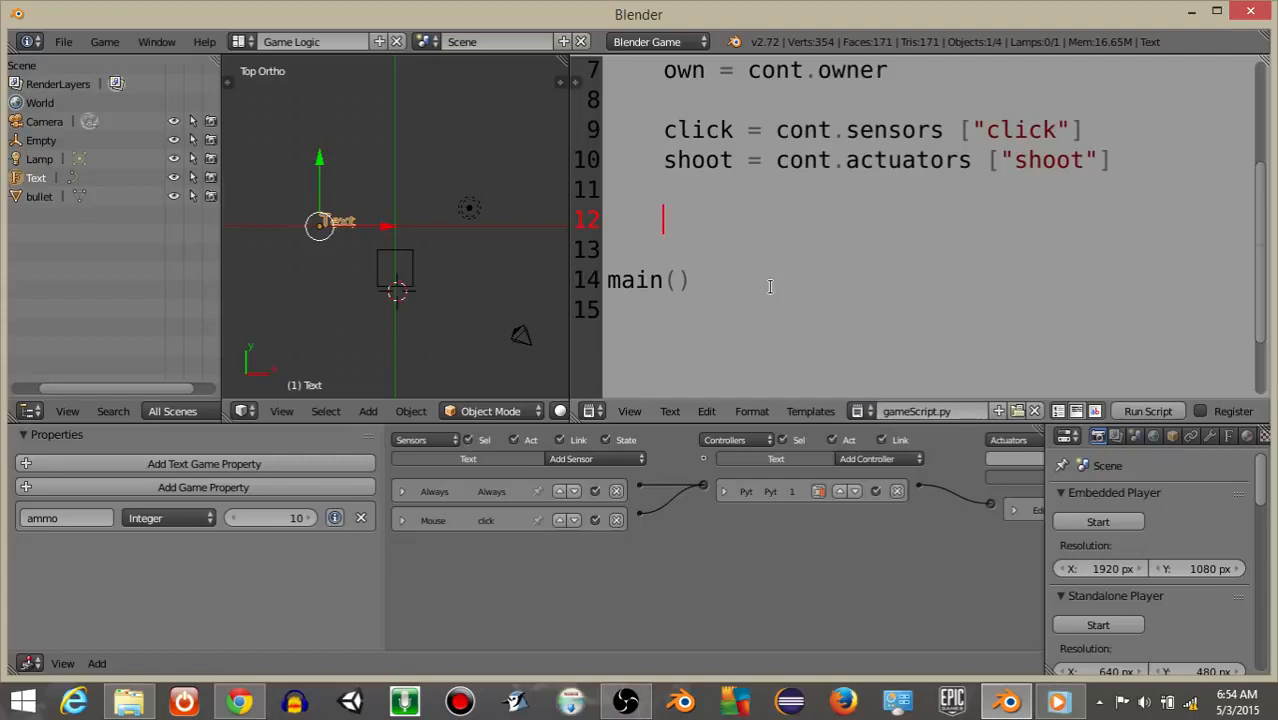
text(if c)
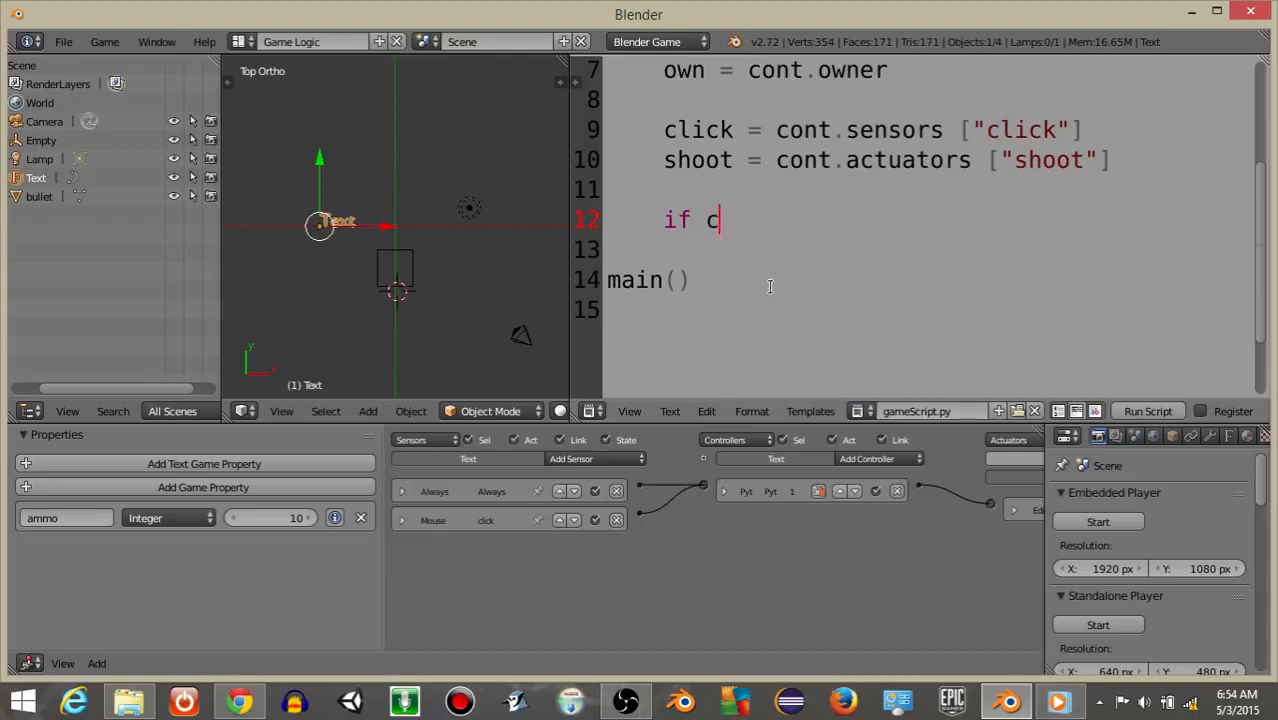
Step: Write the condition if click.positive and own["ammo"] > 0: cont.activate(shoot)
text(lick.po)
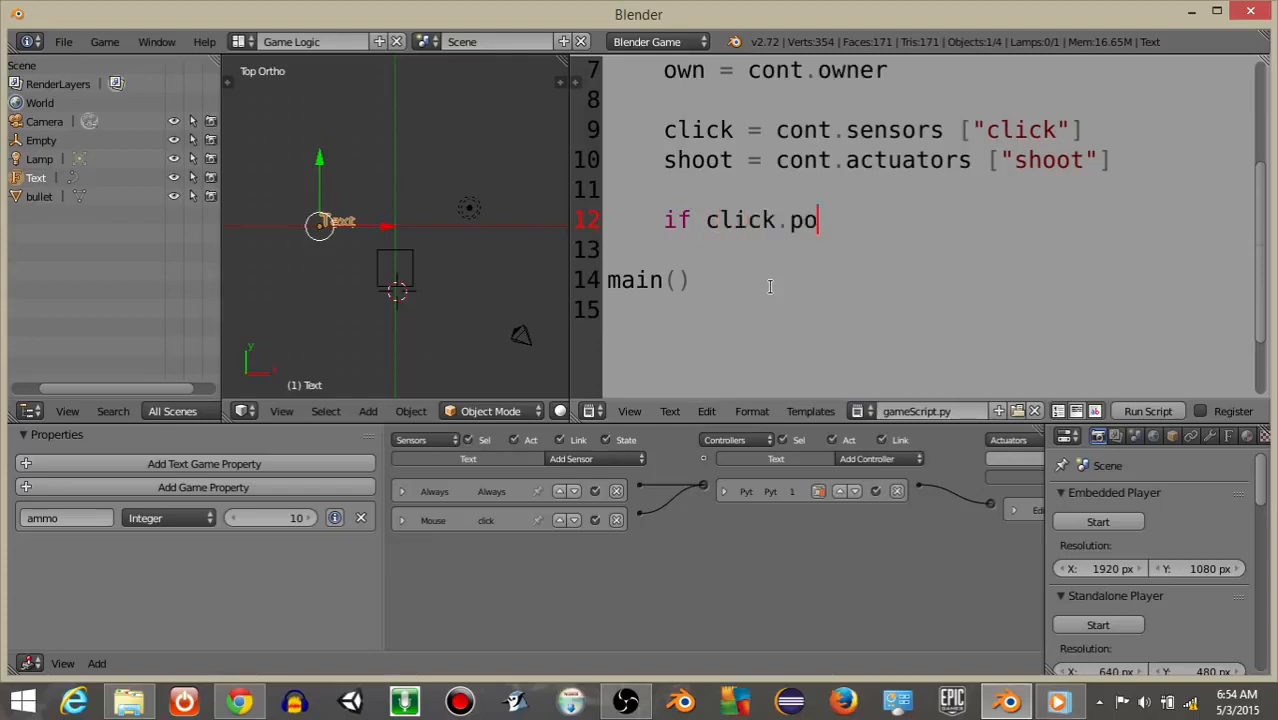
text(sitive:)
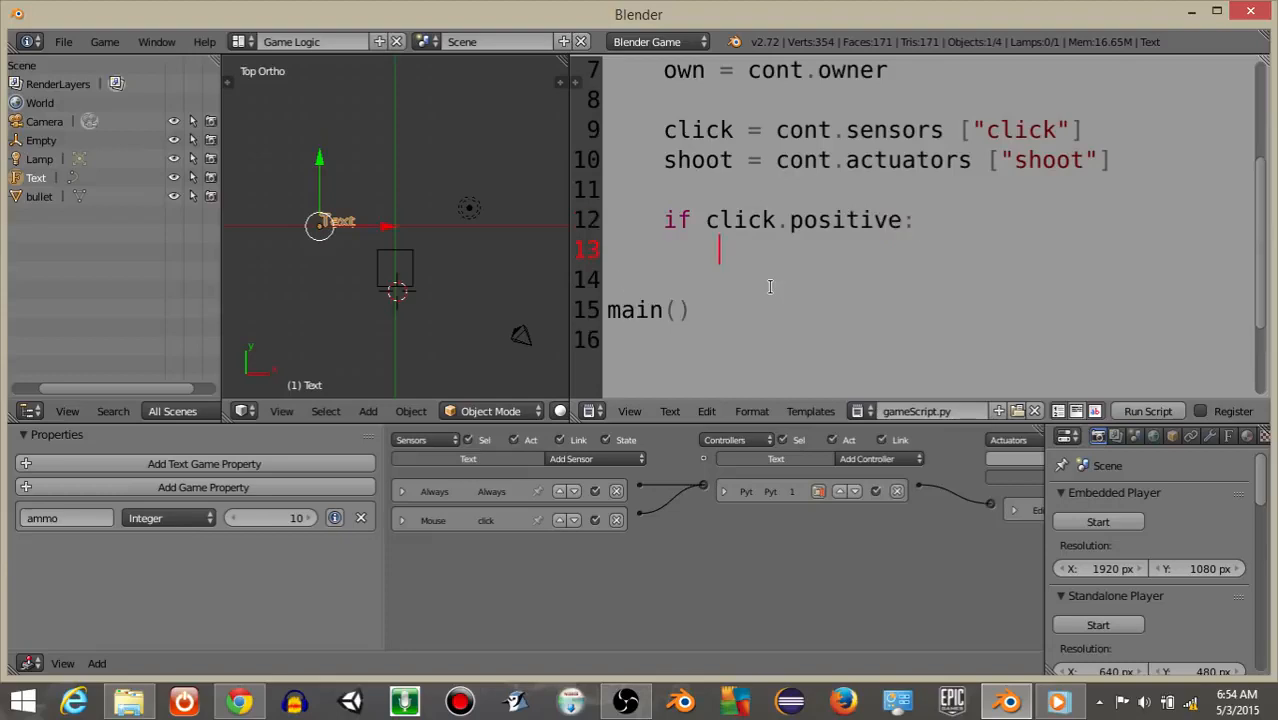
text(cont.act)
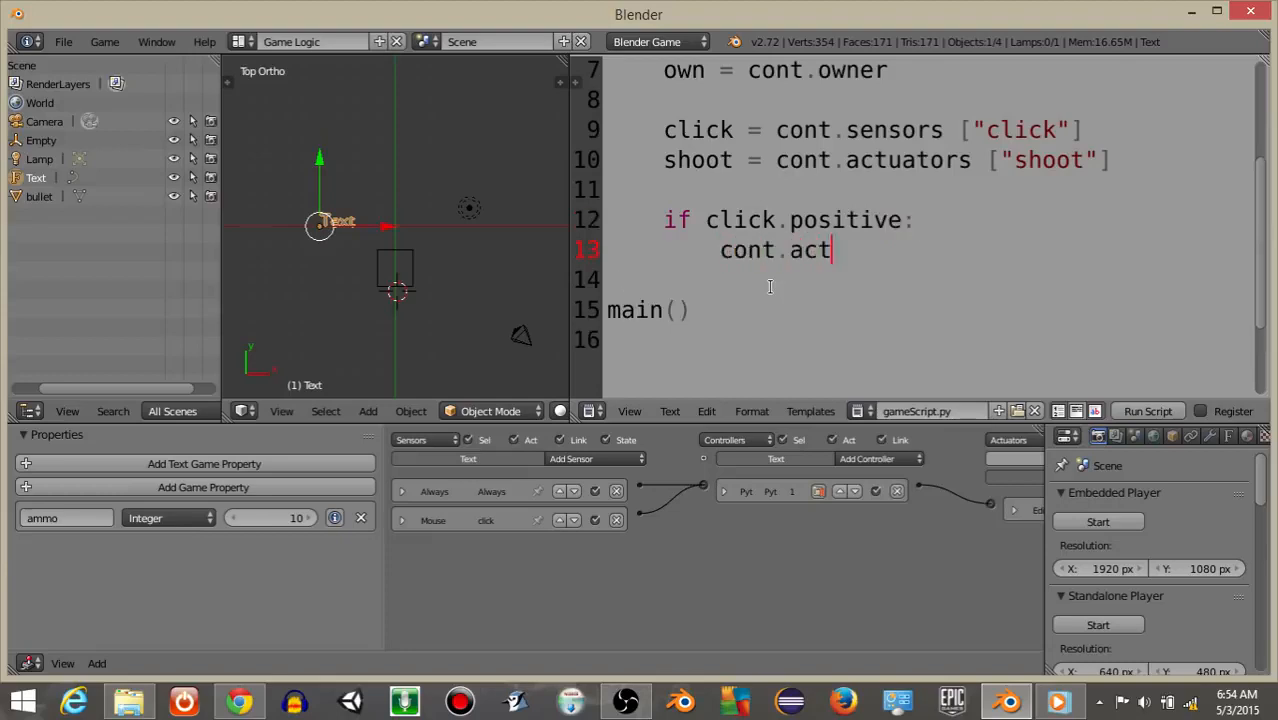
text(ivate(shoot))
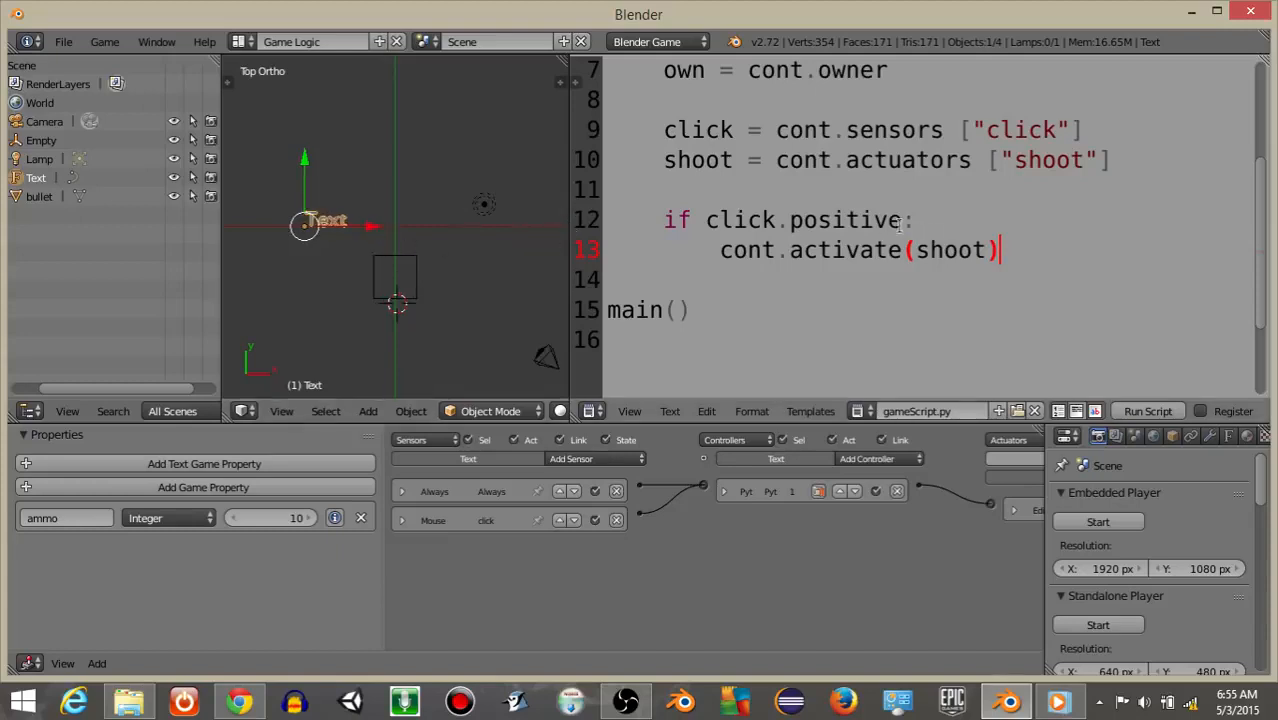
text(and own ["ammo)
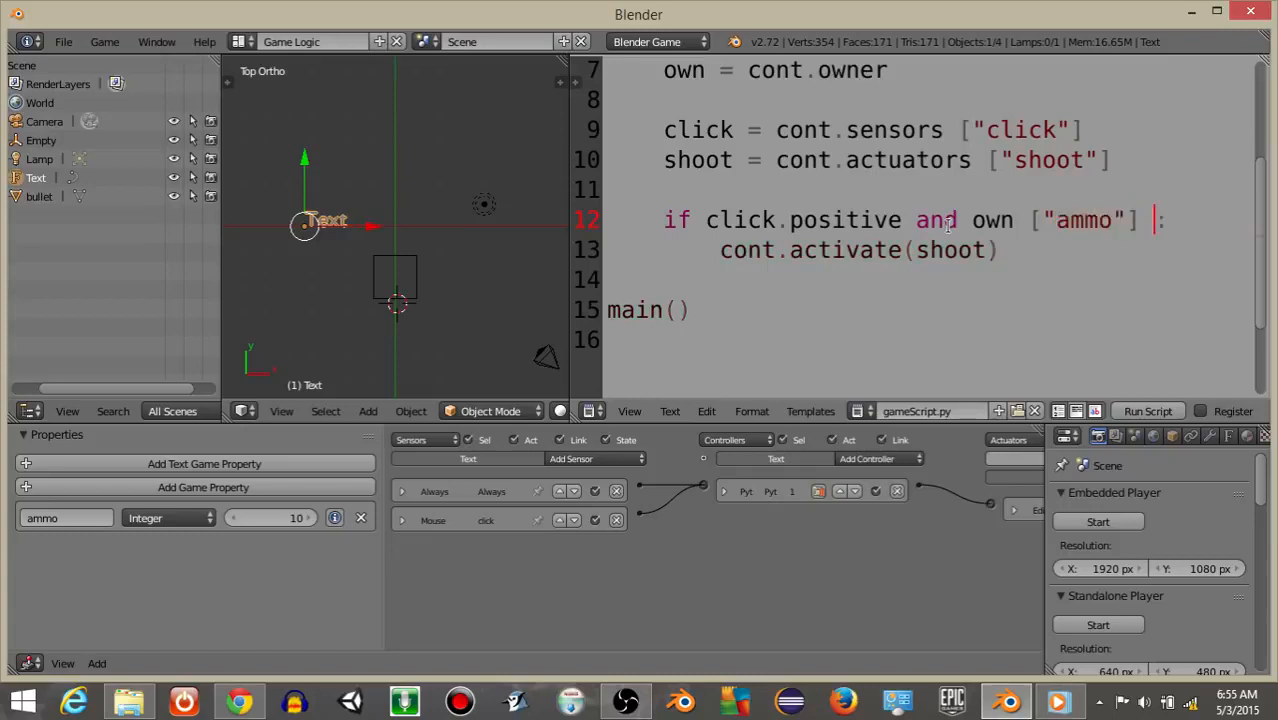
text(> 0)
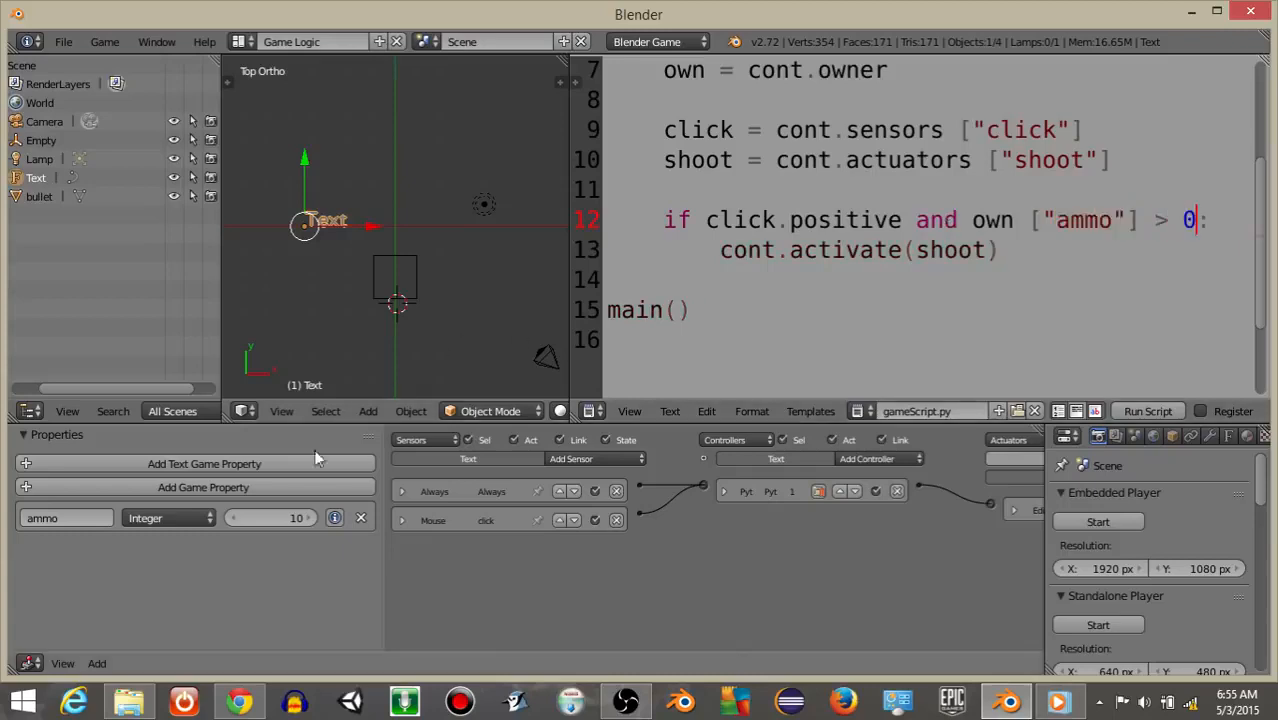
mouse_move(63, 41)
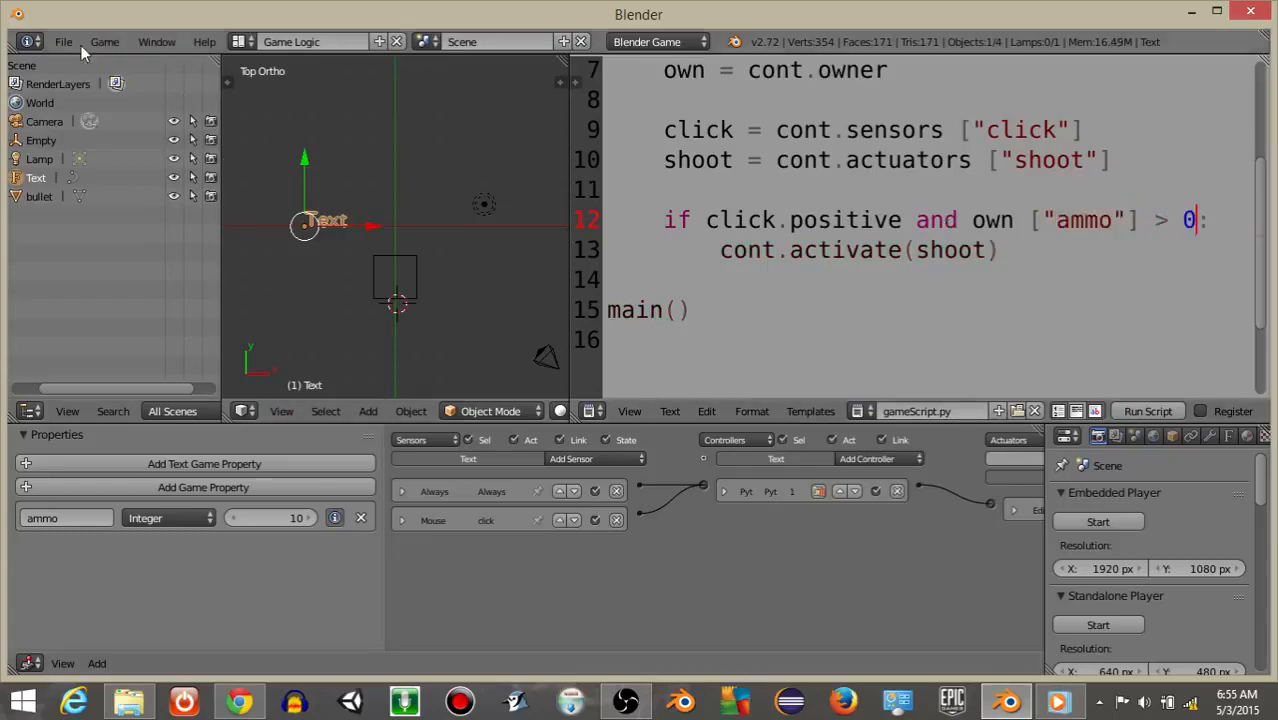
mouse_move(412, 240)
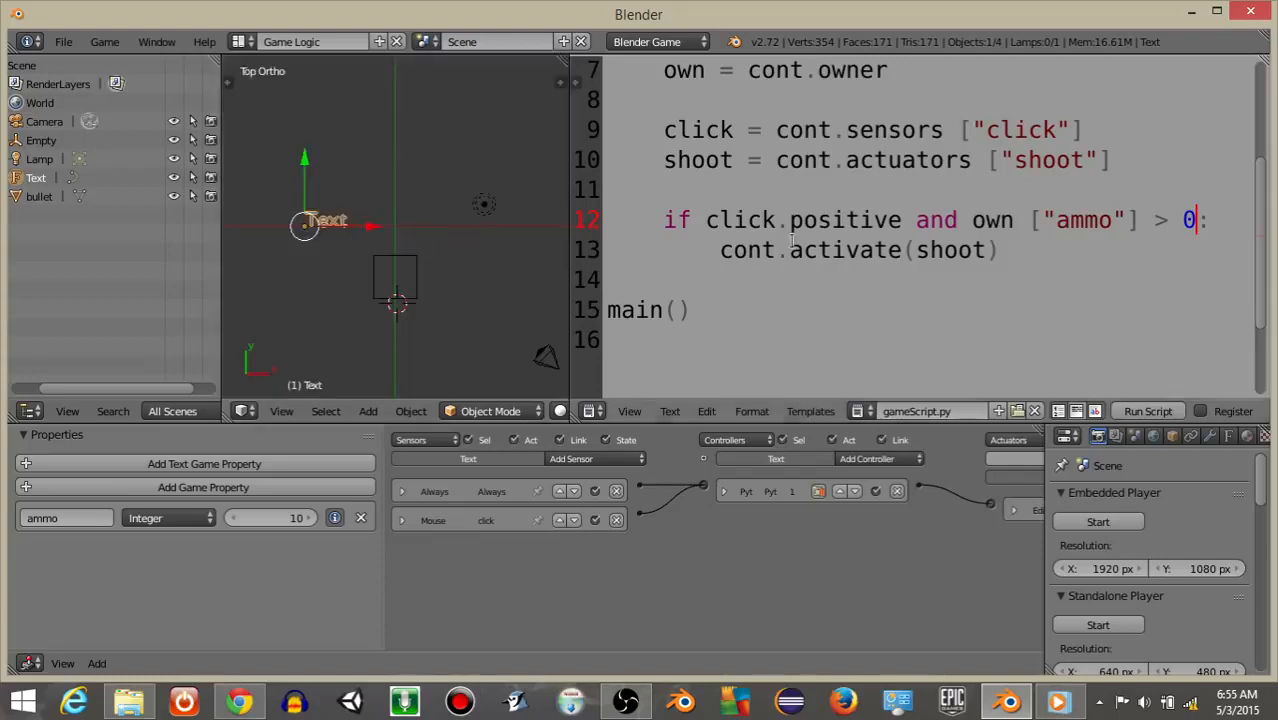
Step: Add the line own["ammo"] -= 1 beneath cont.activate(shoot)
key(Return)
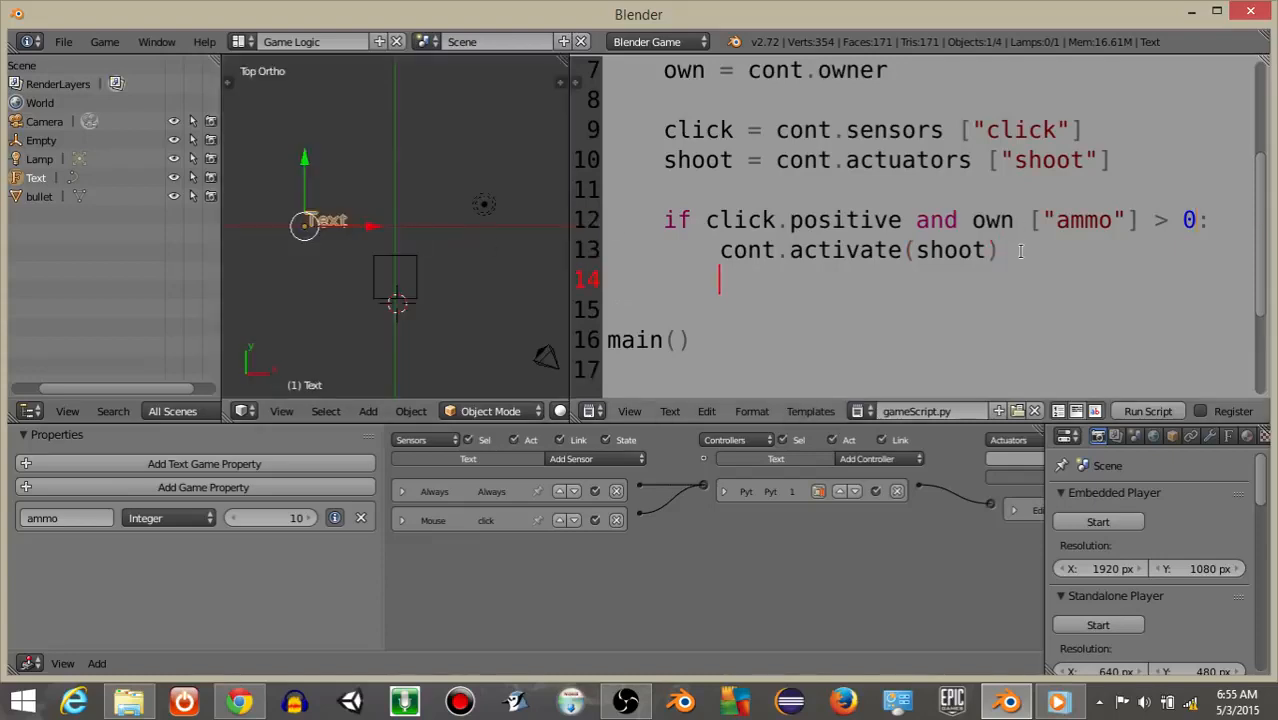
text(own ["am)
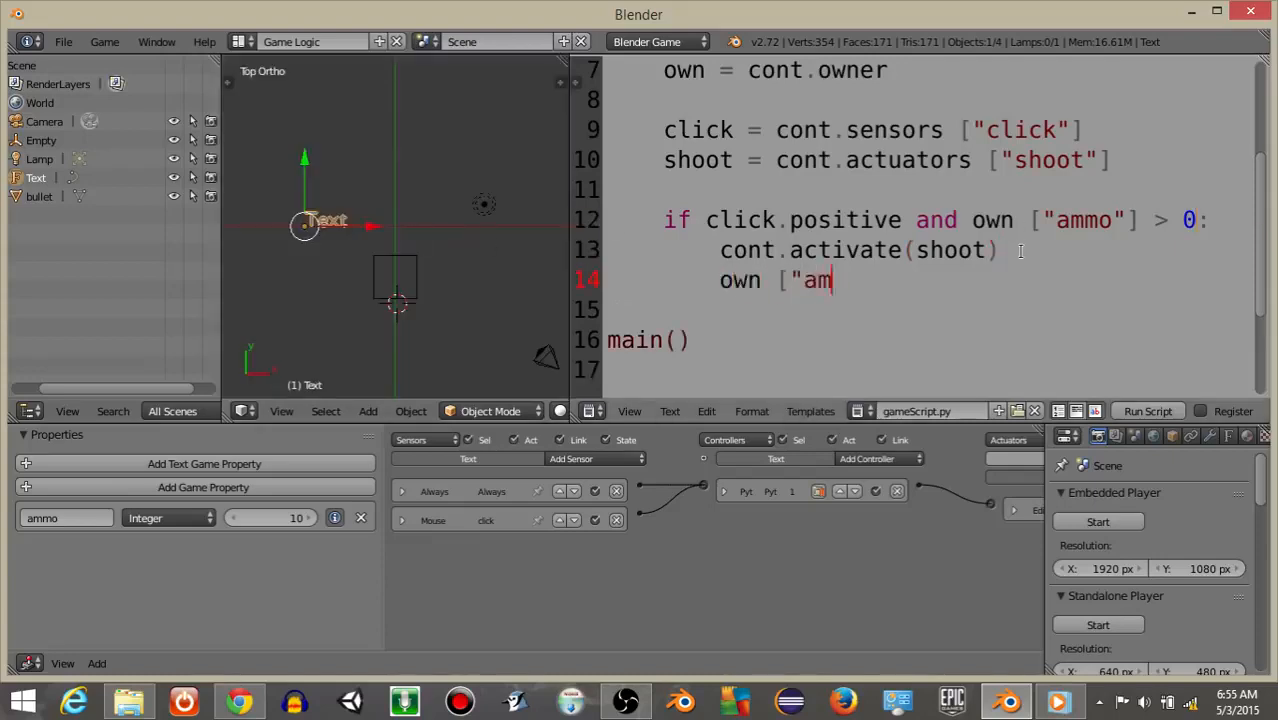
text(mo)
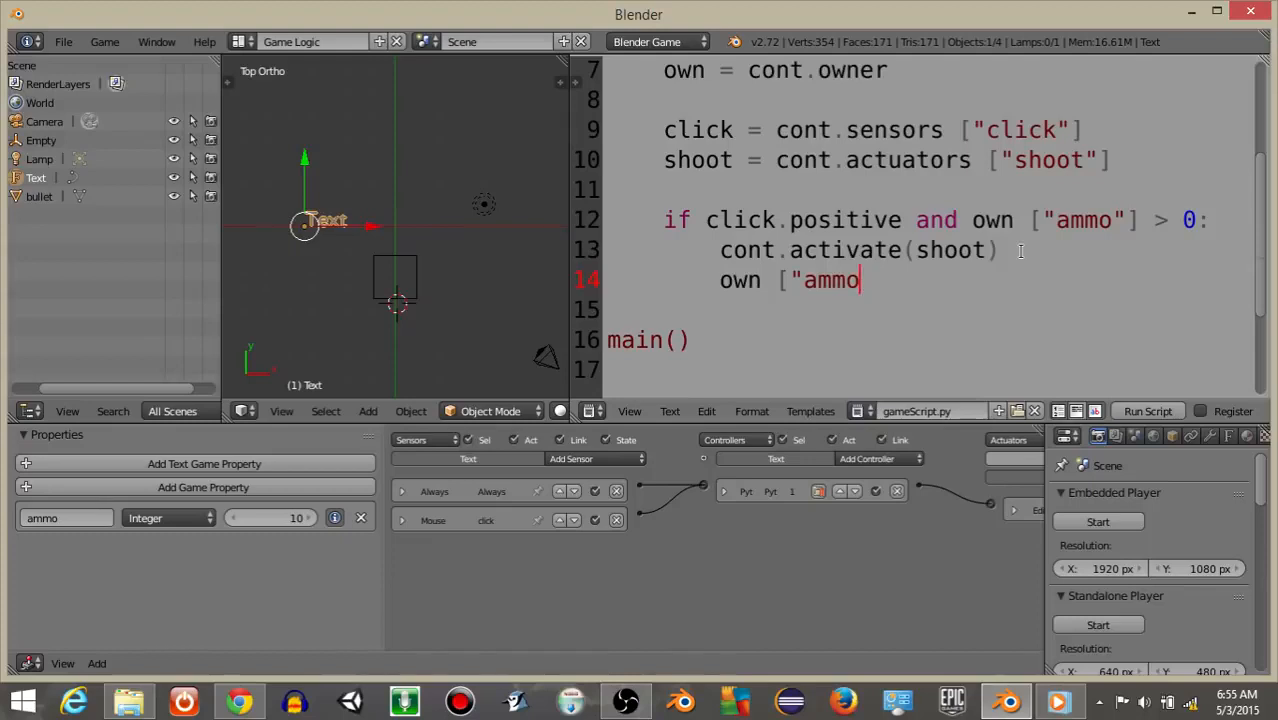
text("] -= 1)
text(o)
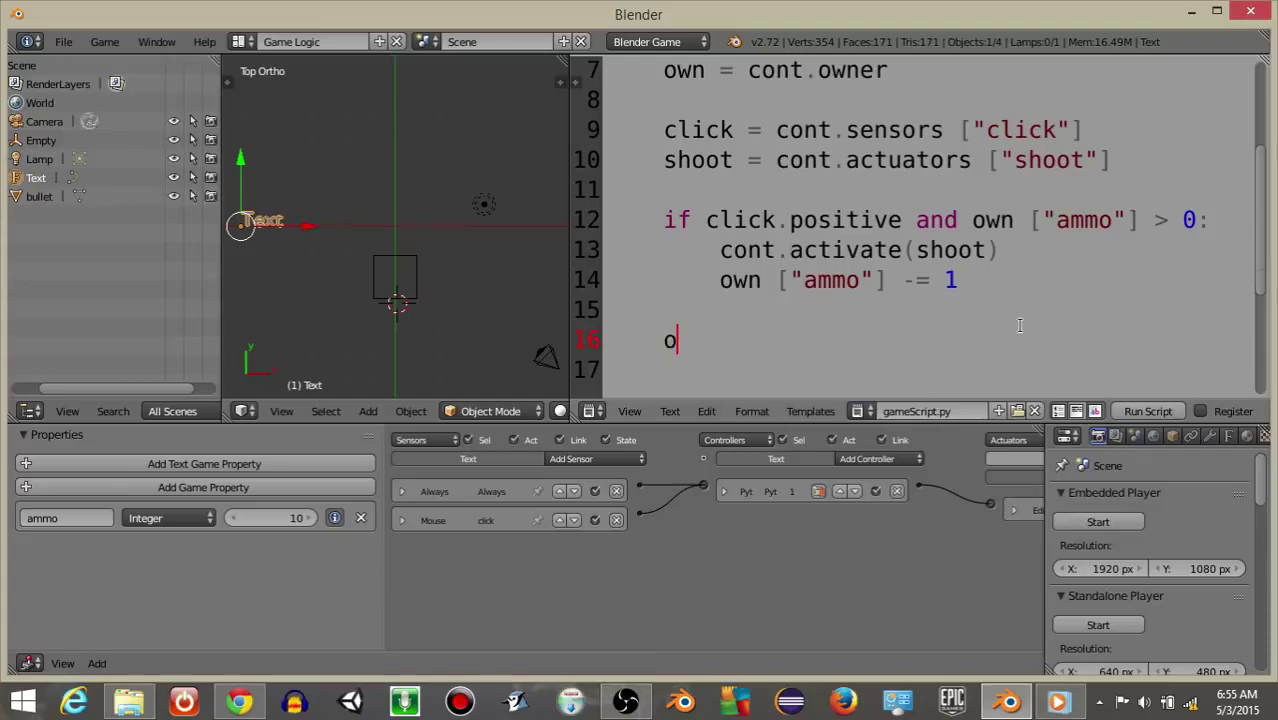
Step: Add the script line own.text = "Ammo: " + str(own["ammo"]) below the if block
text(wn.text = "Ammo: " + str)
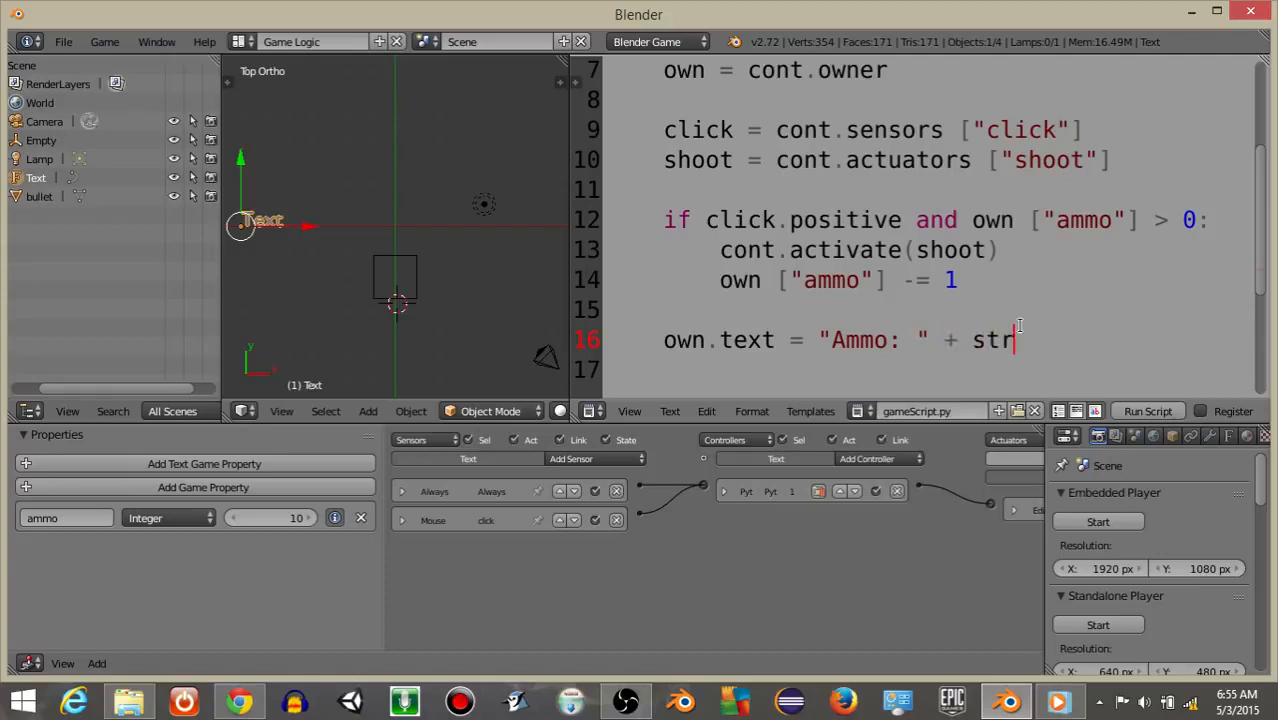
text((own ["am)
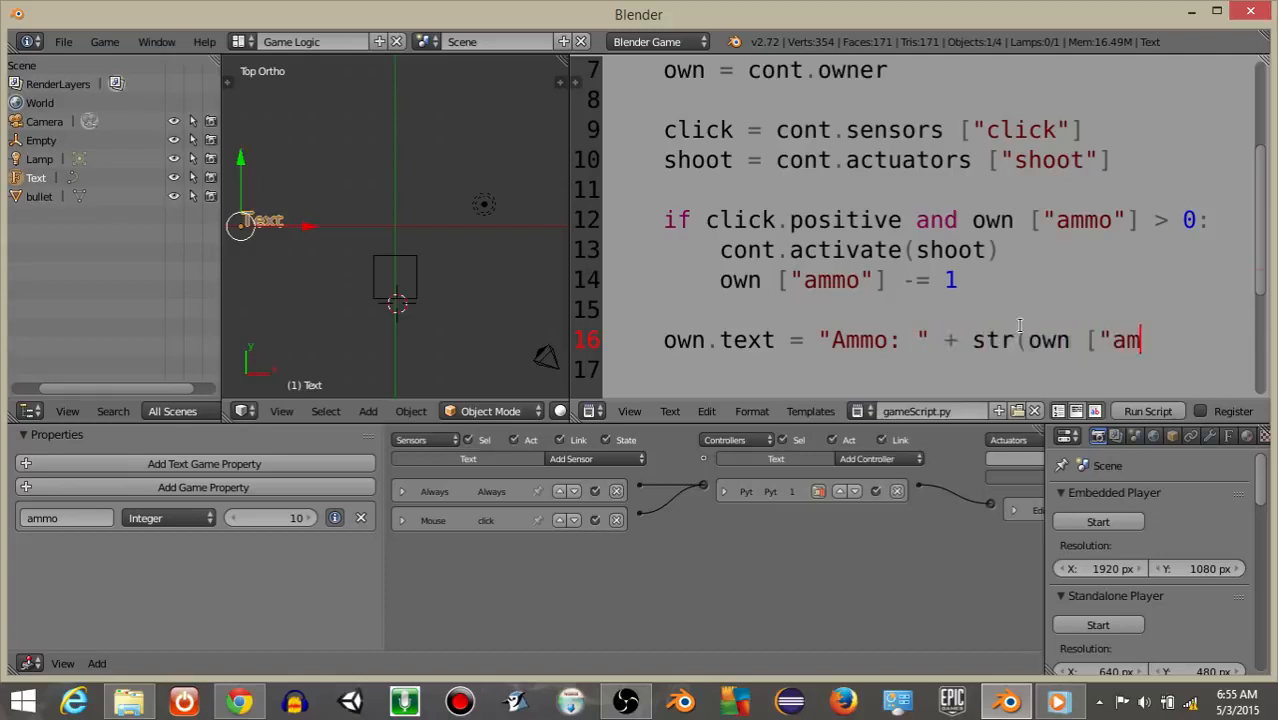
text(mo'])
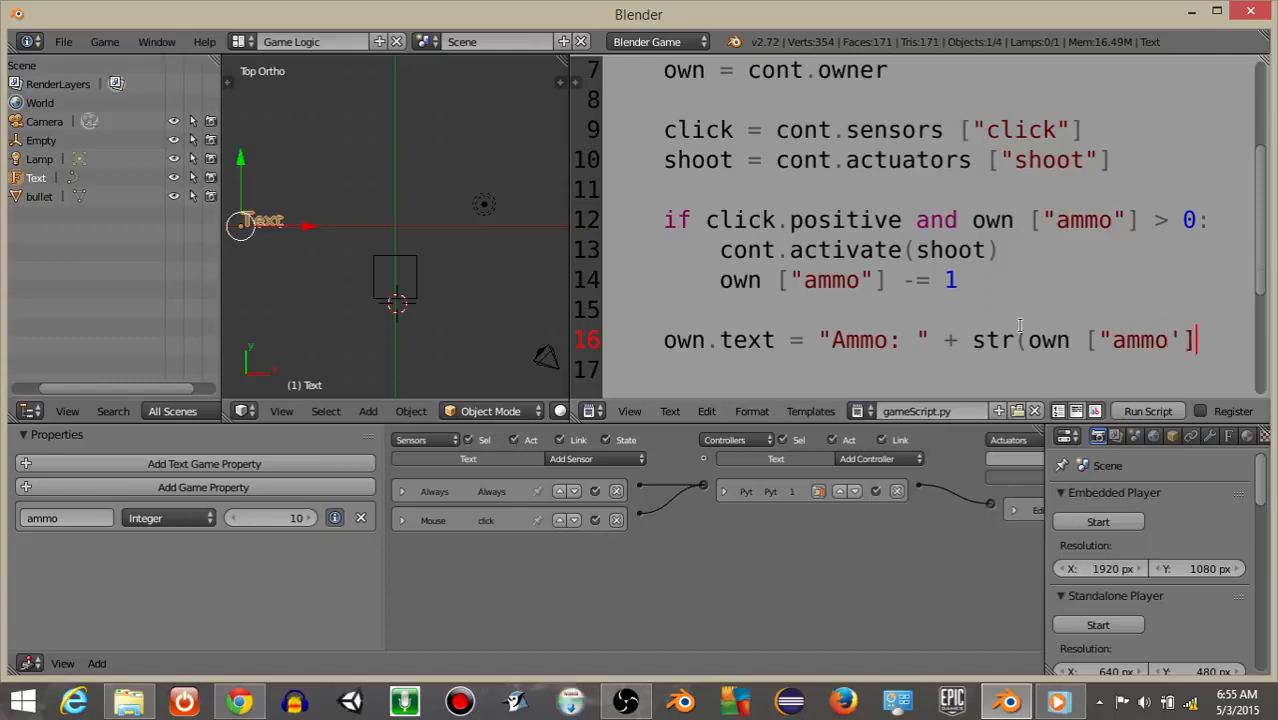
text())
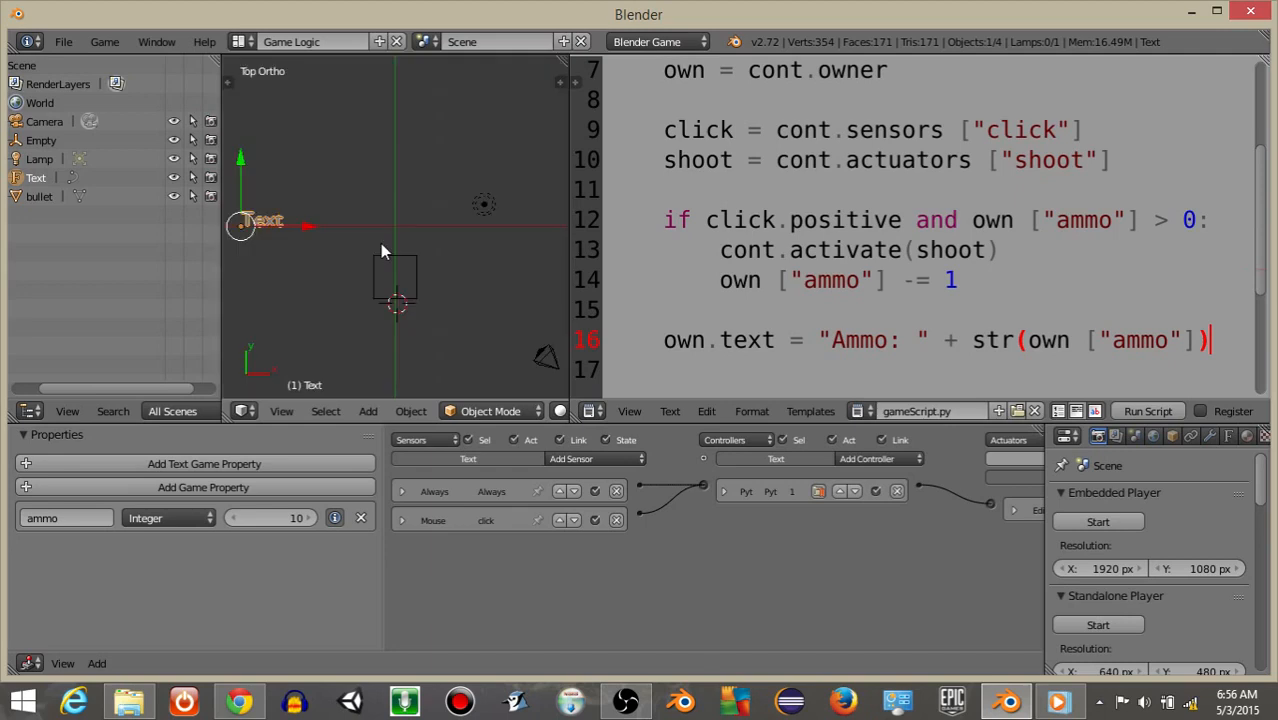
scroll(down, 3)
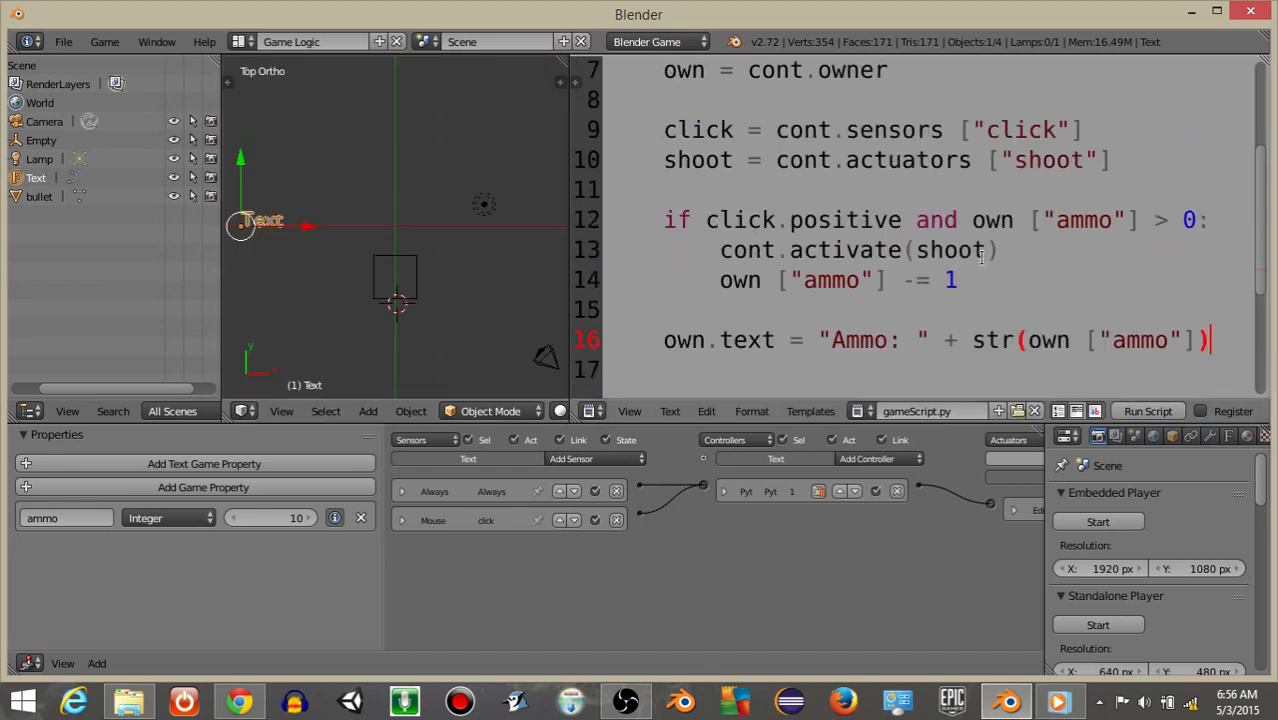
mouse_move(429, 283)
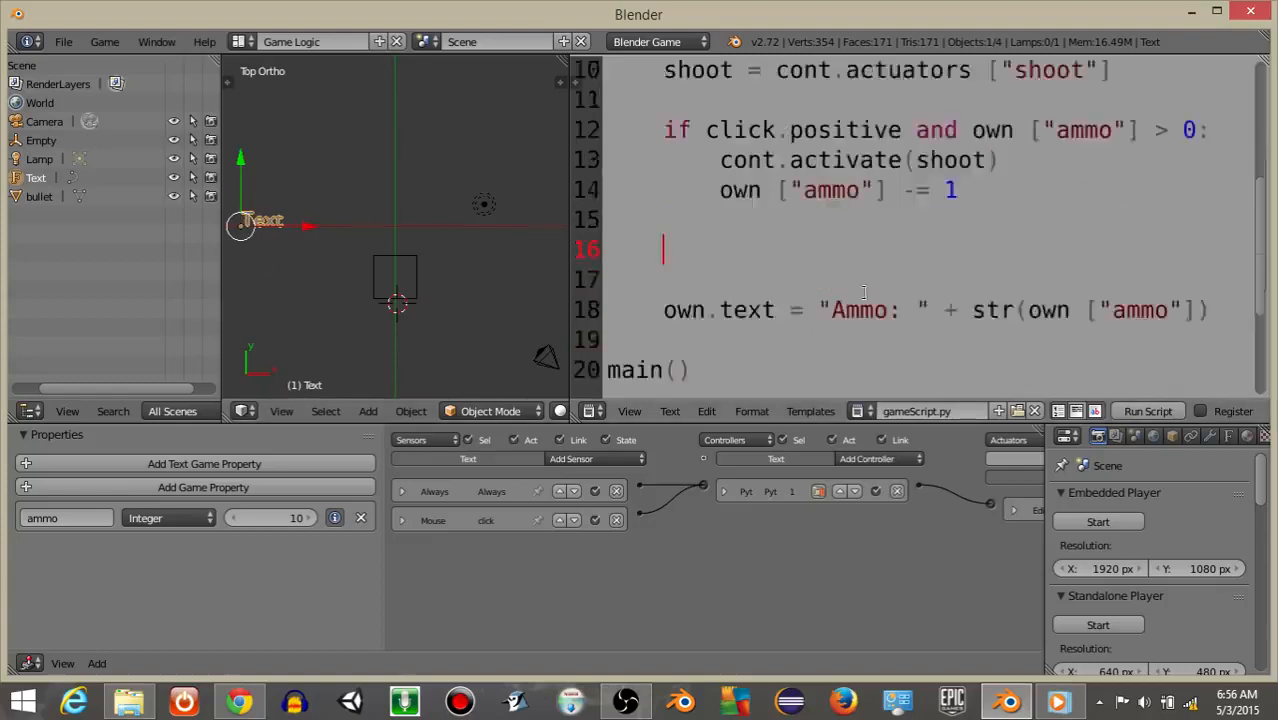
Step: Write if own["ammo"] < 4: own.color = [1,0,0,True], followed by else:
text(if own [)
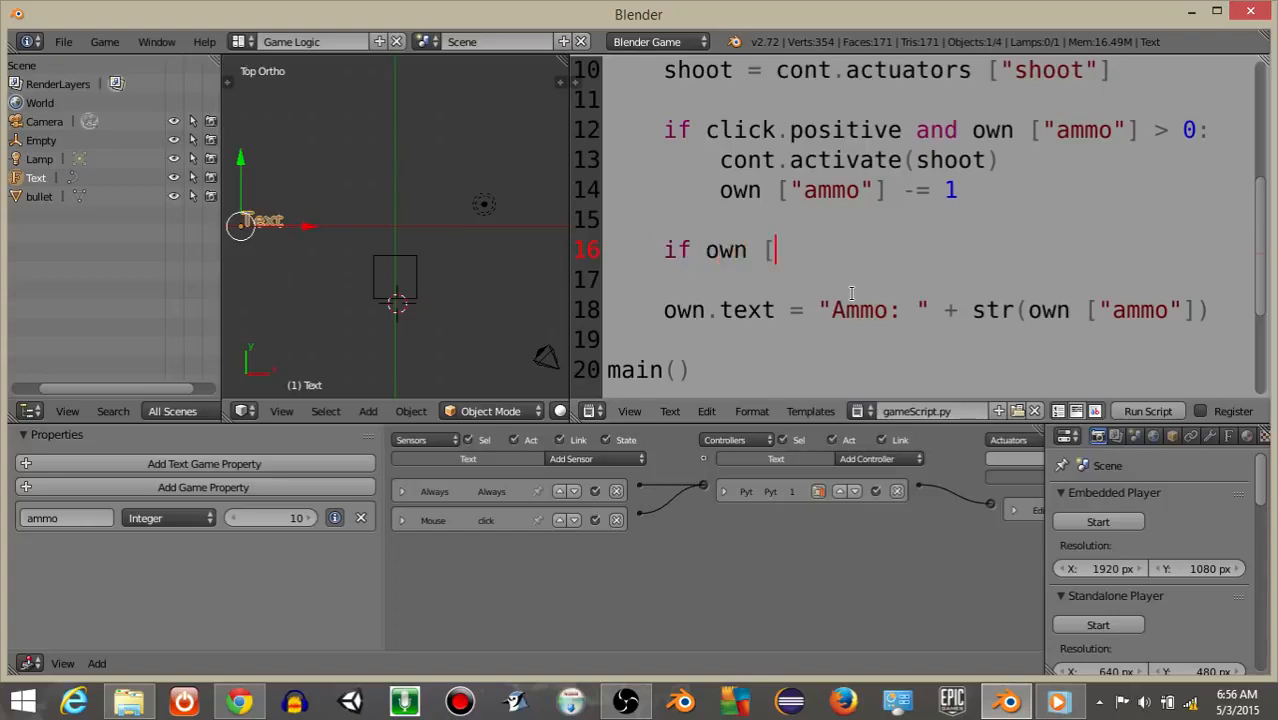
text("am)
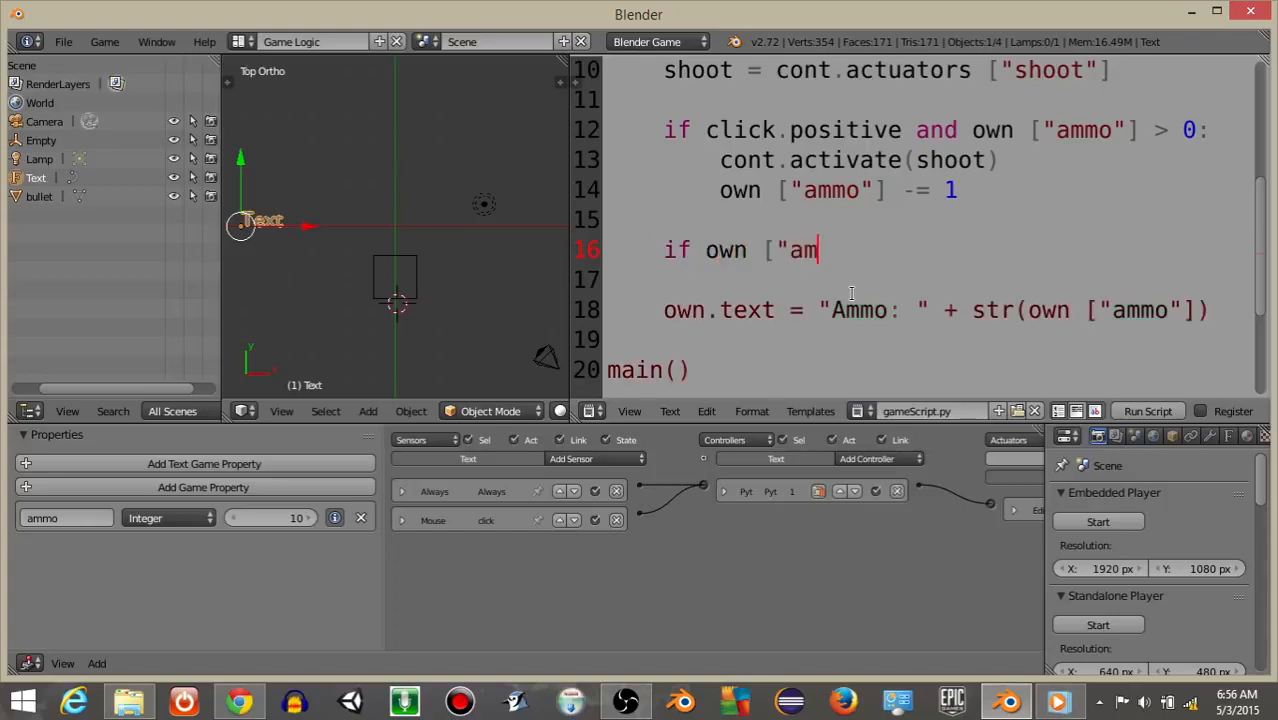
text(mo"])
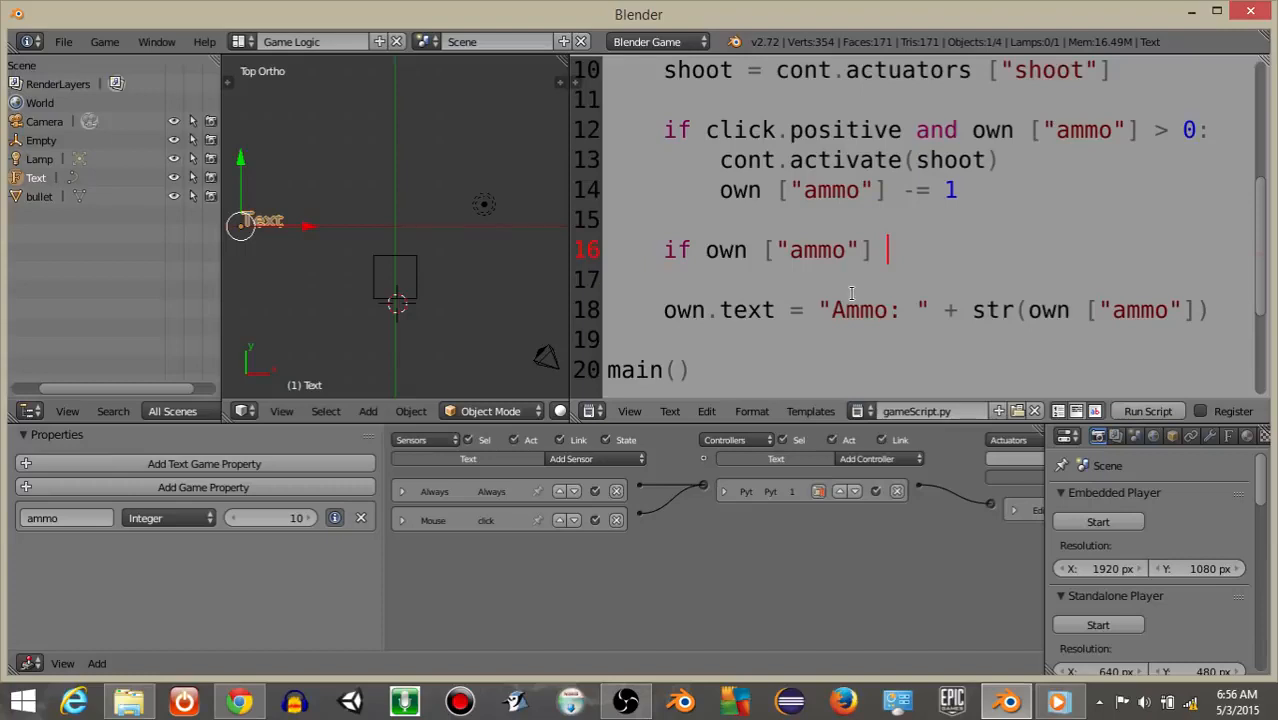
text(< 4:)
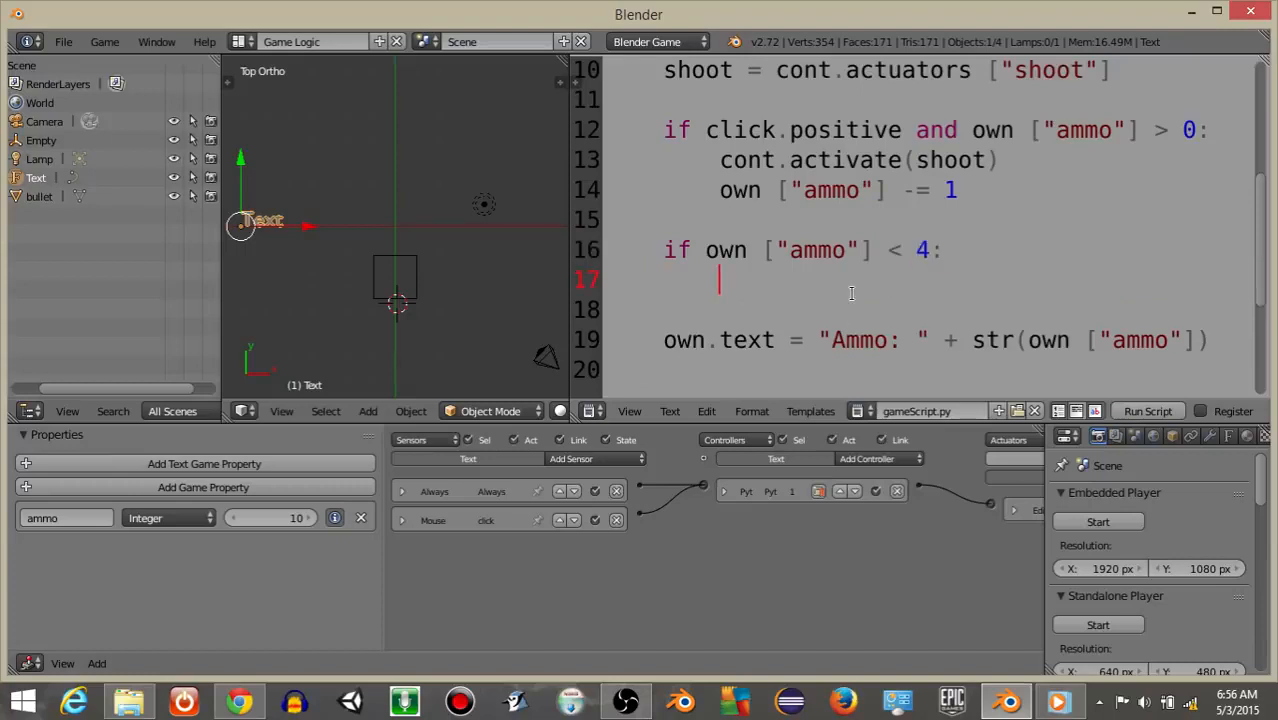
text(own.color)
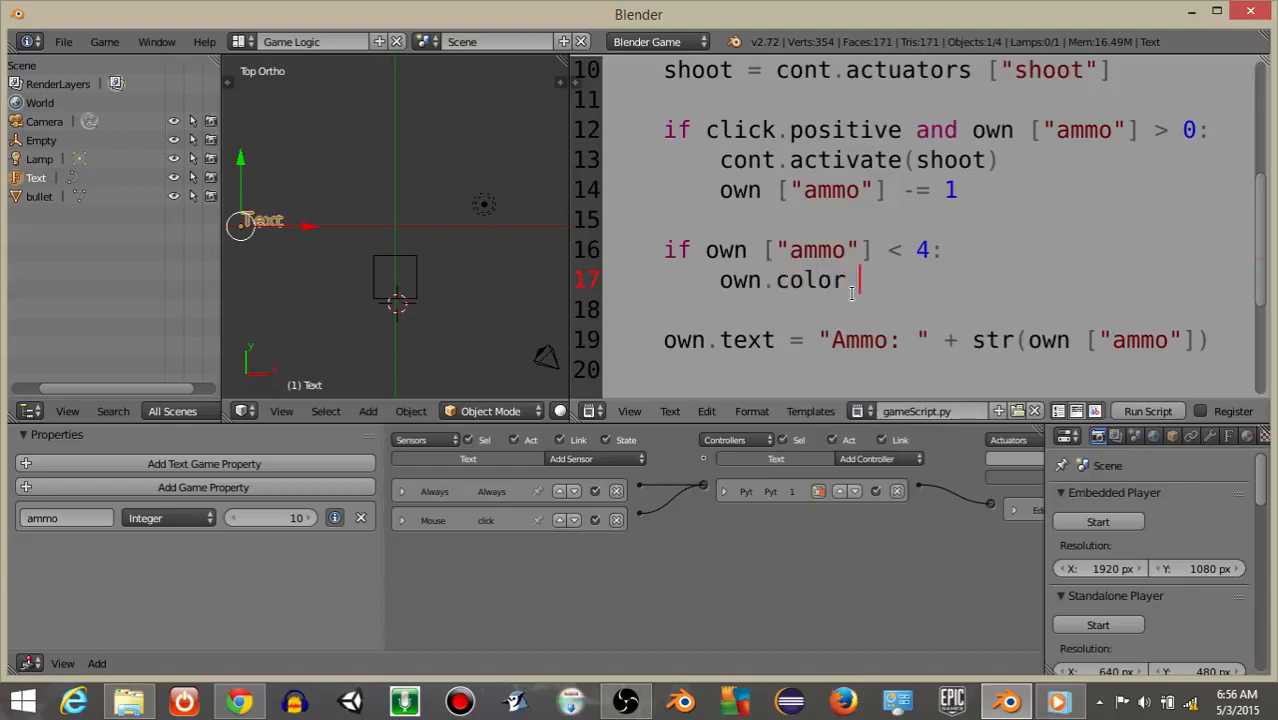
text(= [)
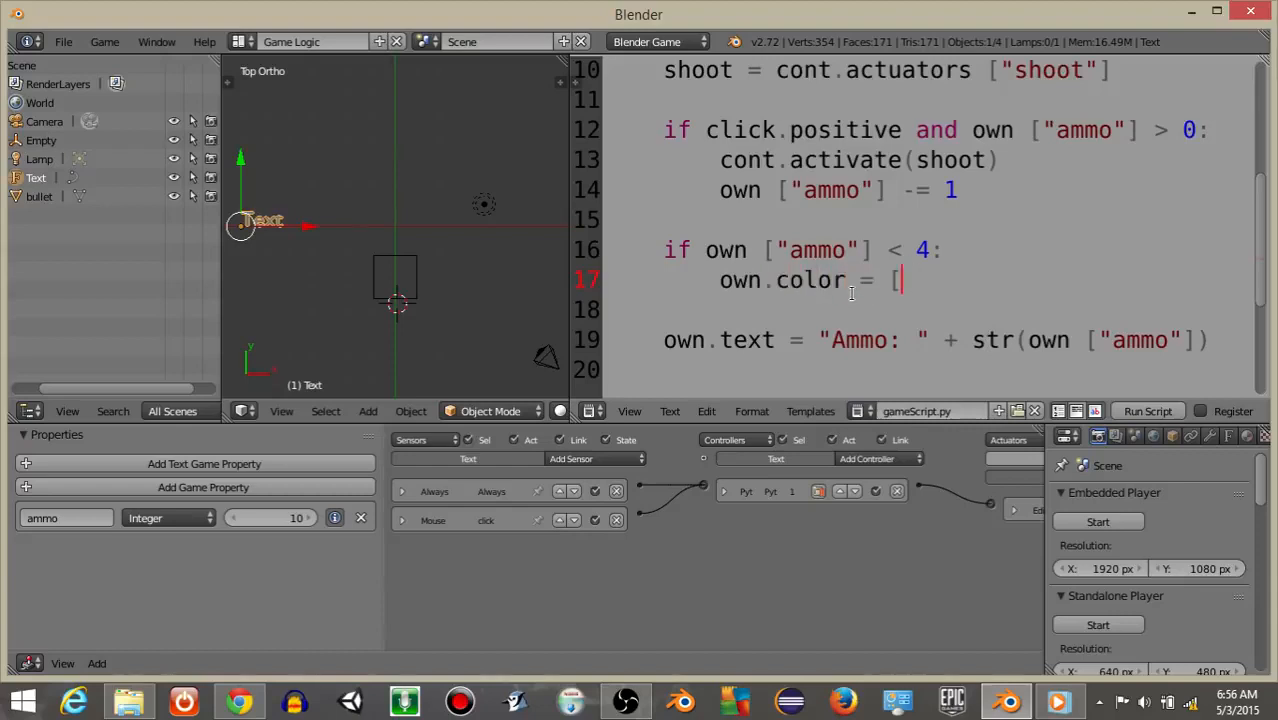
text(1,0,0,T)
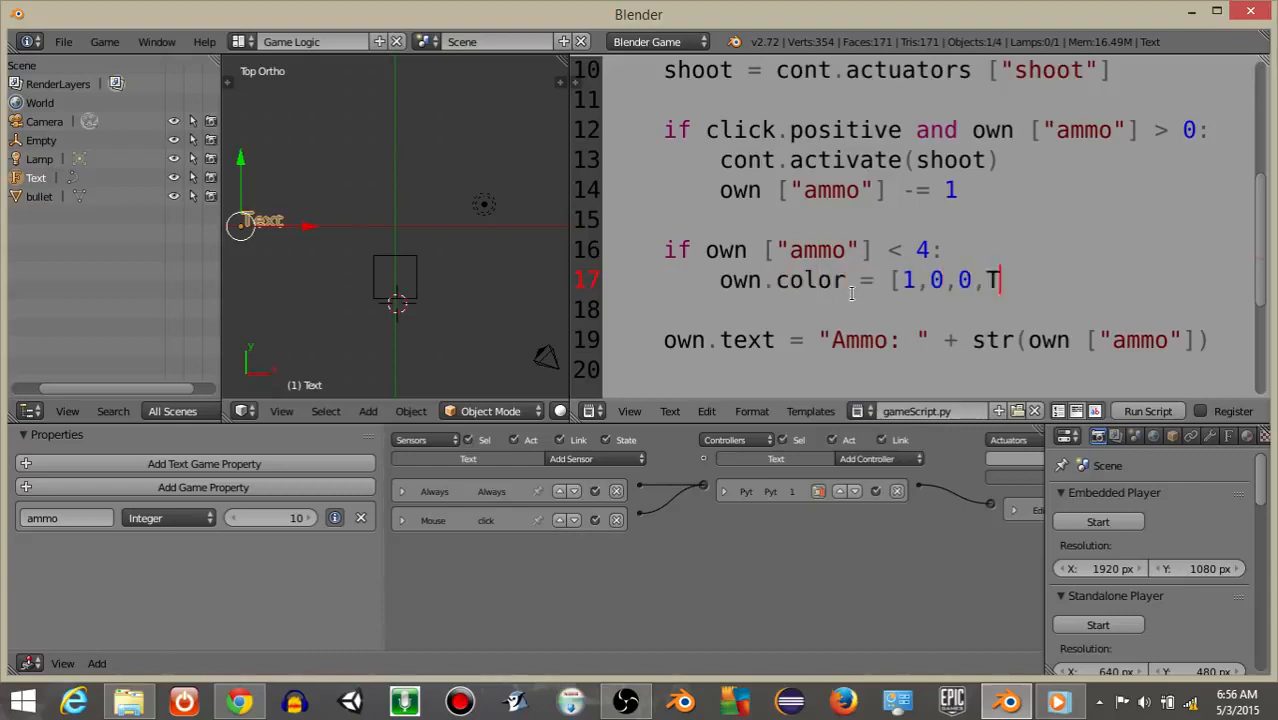
text(rue])
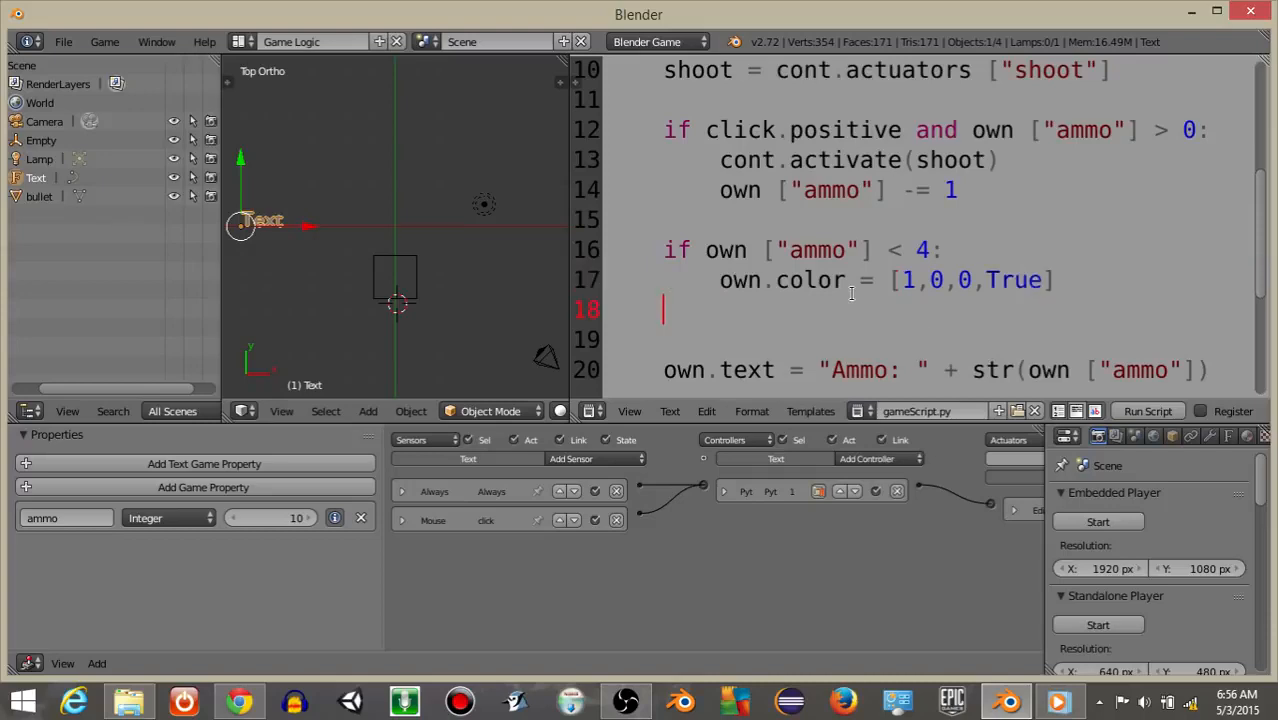
text(else:)
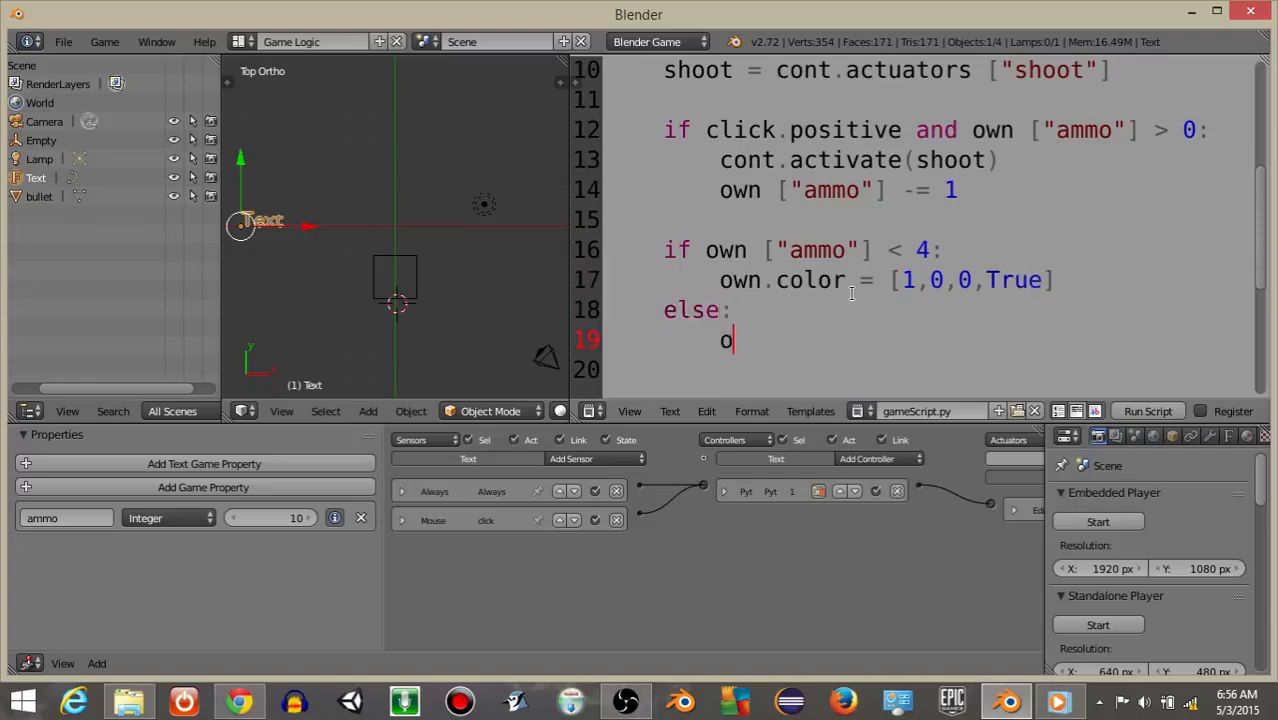
Step: Under else:, write own.color = [0.8,0.8,0.8,True] for light grey text
text(wn.color)
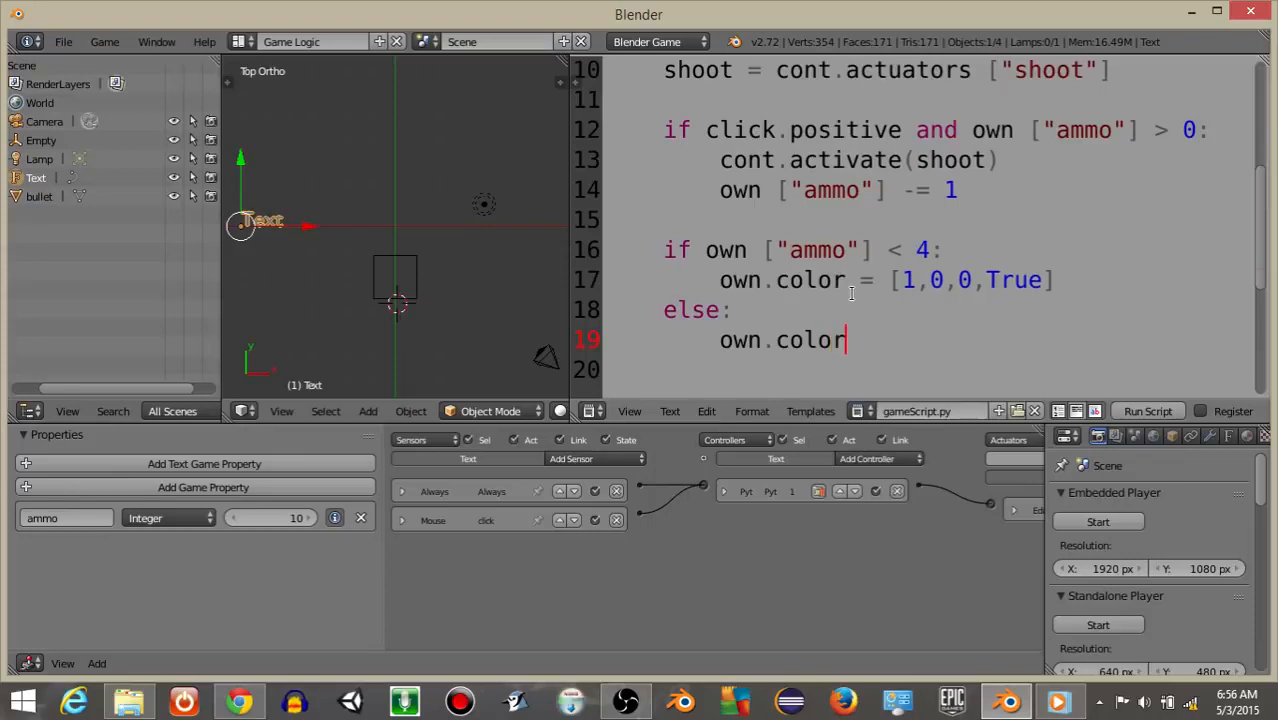
text(= [0.8)
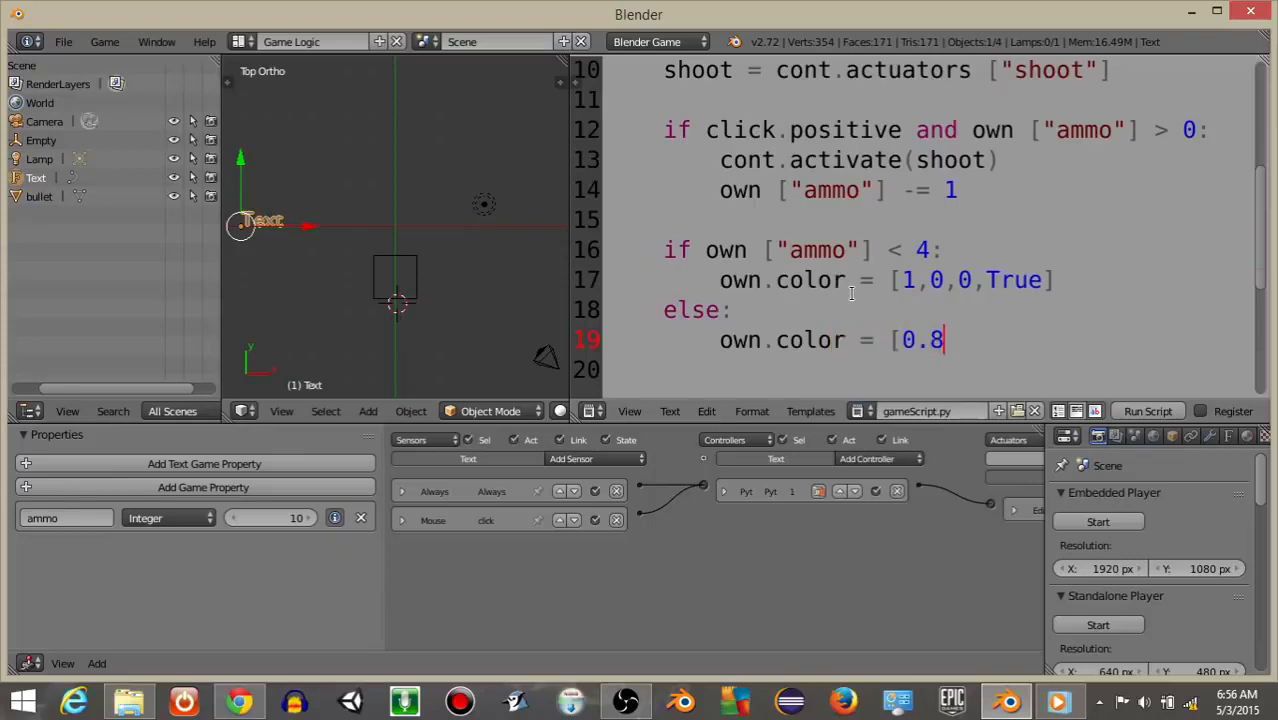
text(,0)
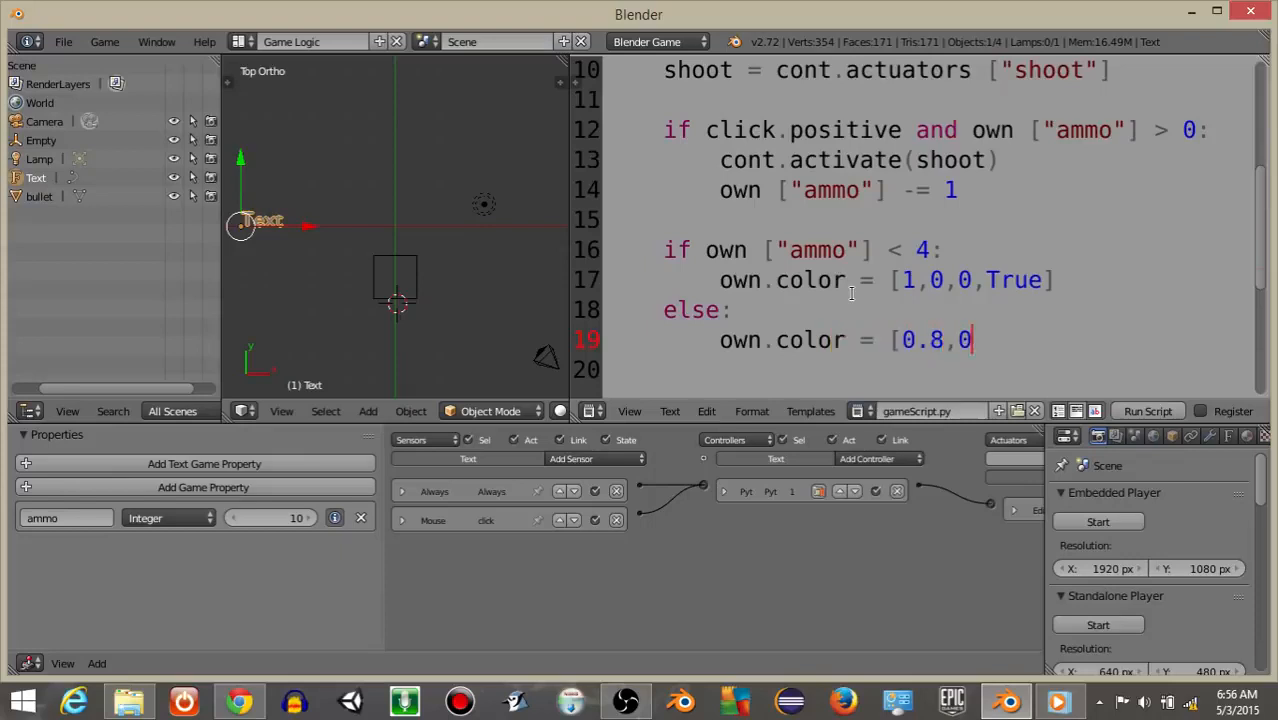
text(.8,0.8,True)
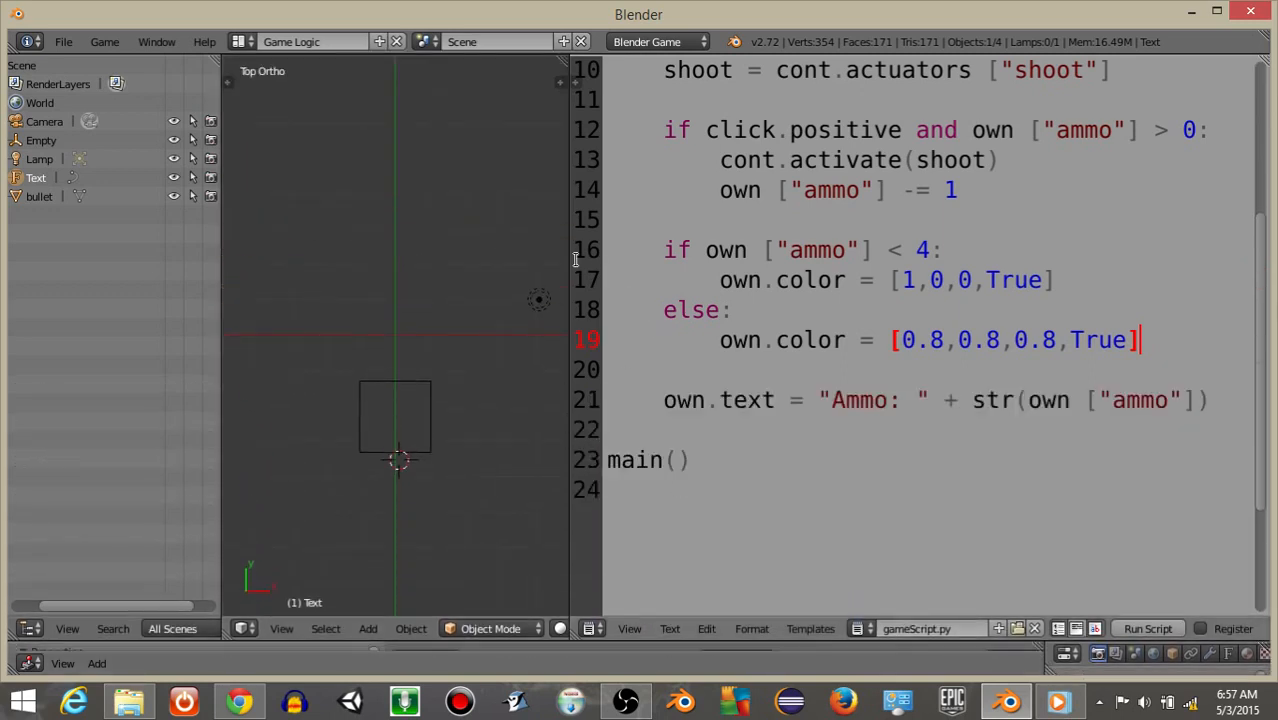
mouse_move(560, 262)
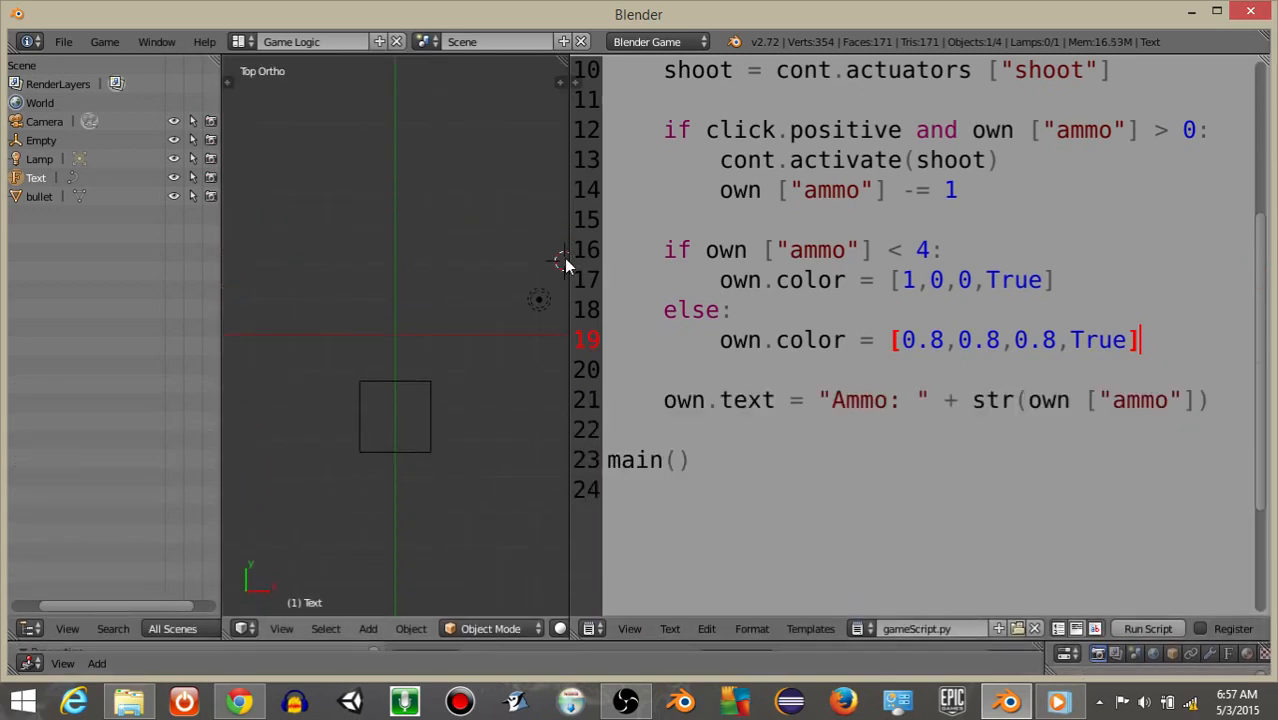